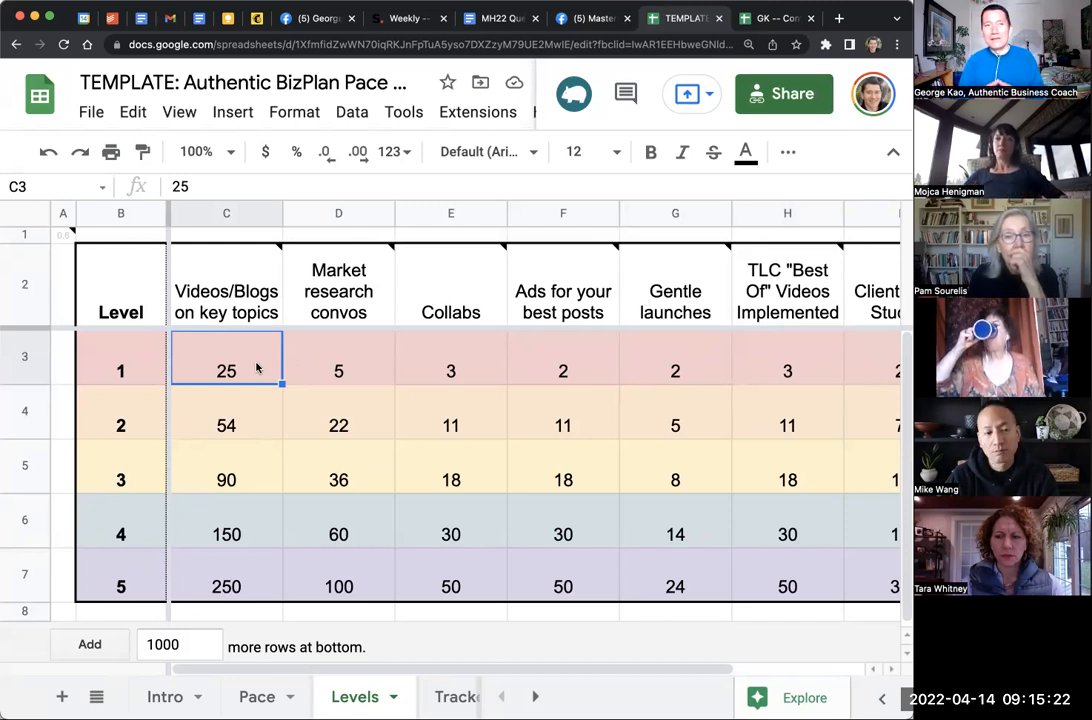
pyautogui.moveTo(261, 422)
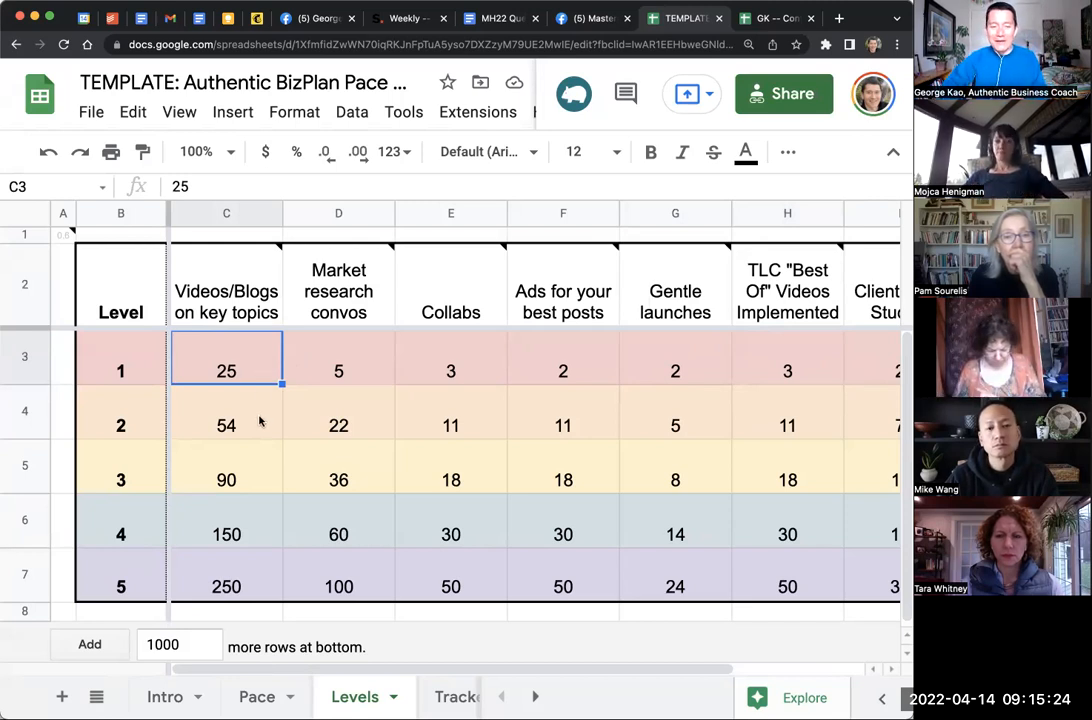
# Inspect the Level 2 and Level 3 videos/blogs count formulas on the Levels sheet.
pyautogui.click(226, 421)
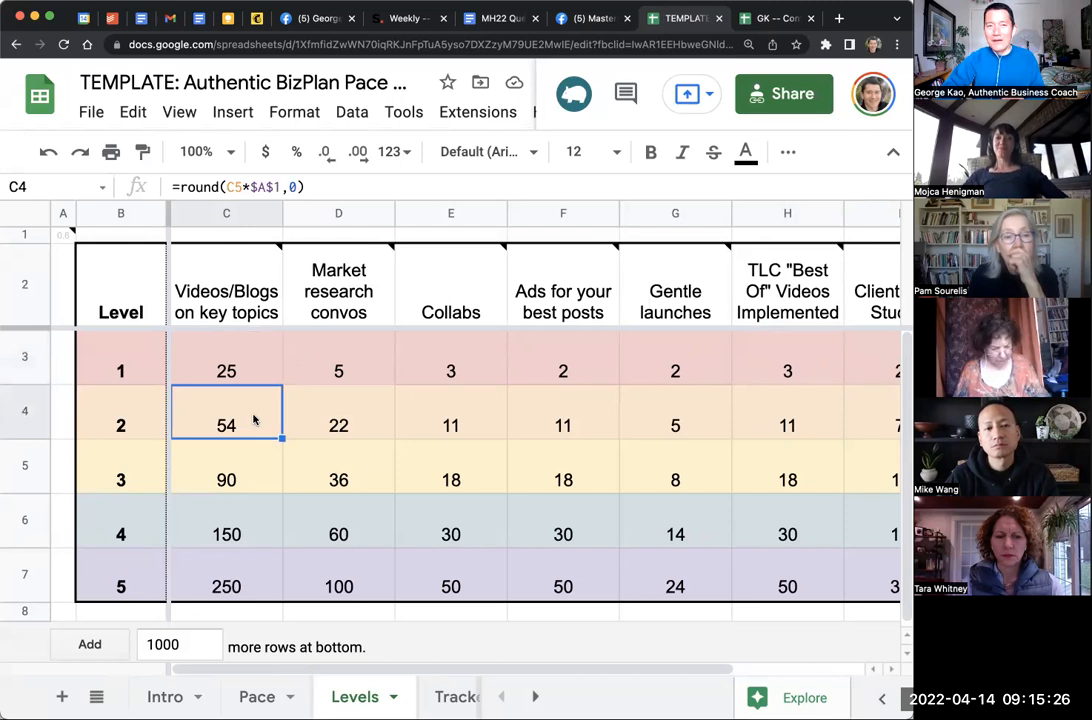
pyautogui.hscroll(3)
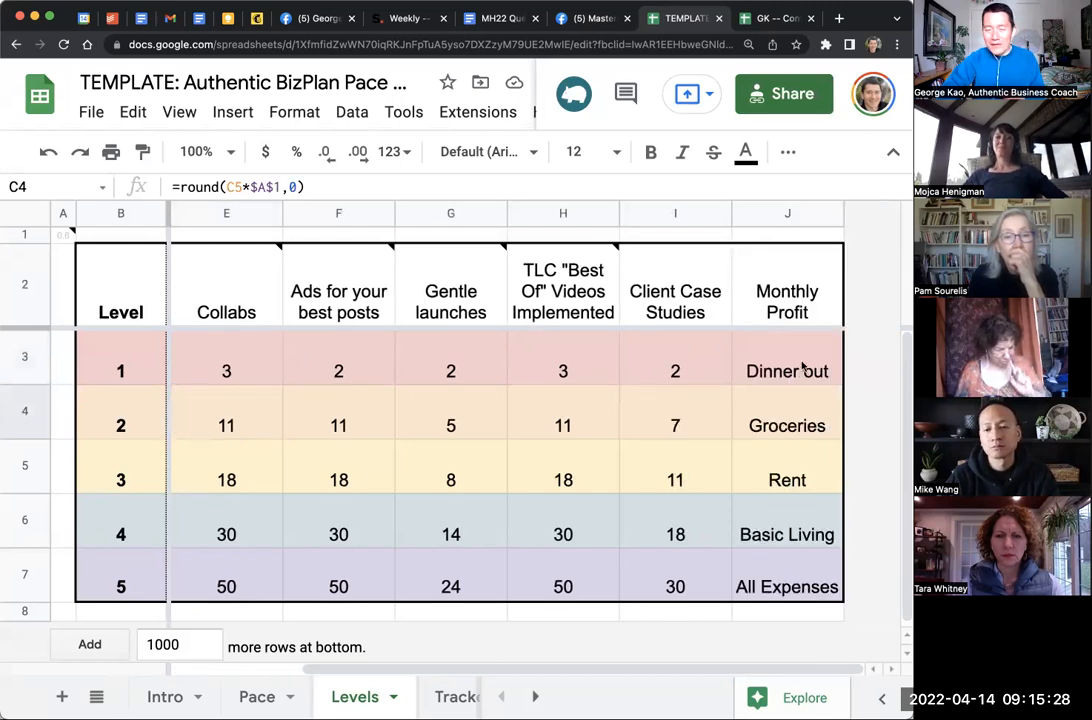
pyautogui.click(785, 425)
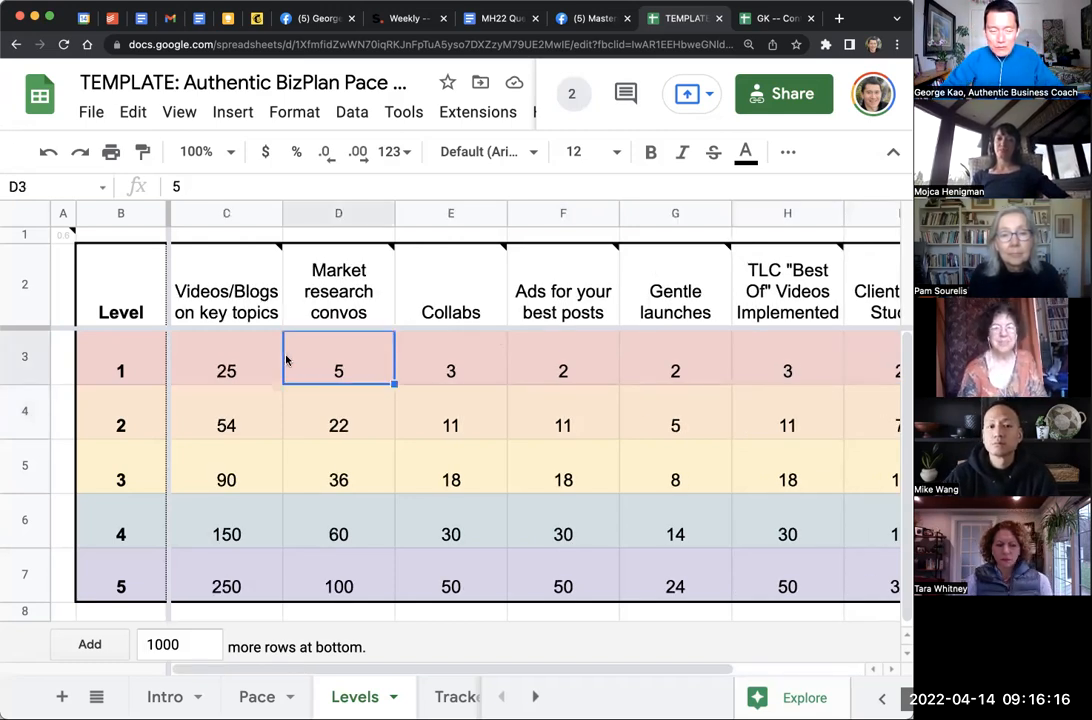
pyautogui.click(226, 466)
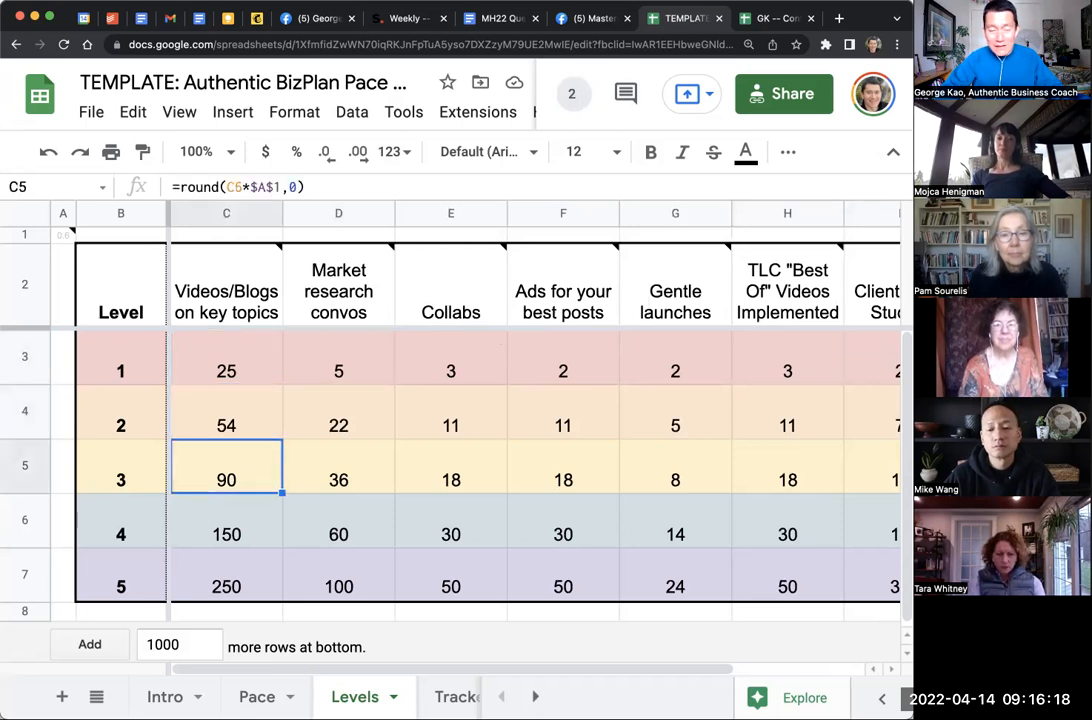
pyautogui.hscroll(3)
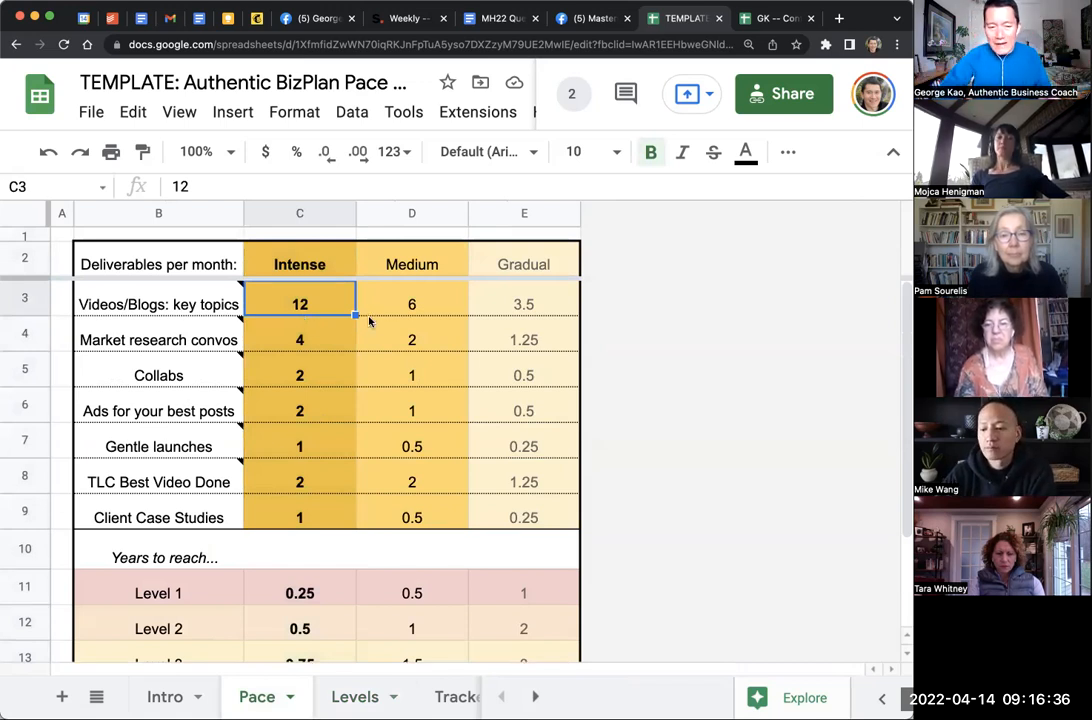
# Check the Medium videos/blogs formula in D3, then go back to the Levels sheet.
pyautogui.click(412, 304)
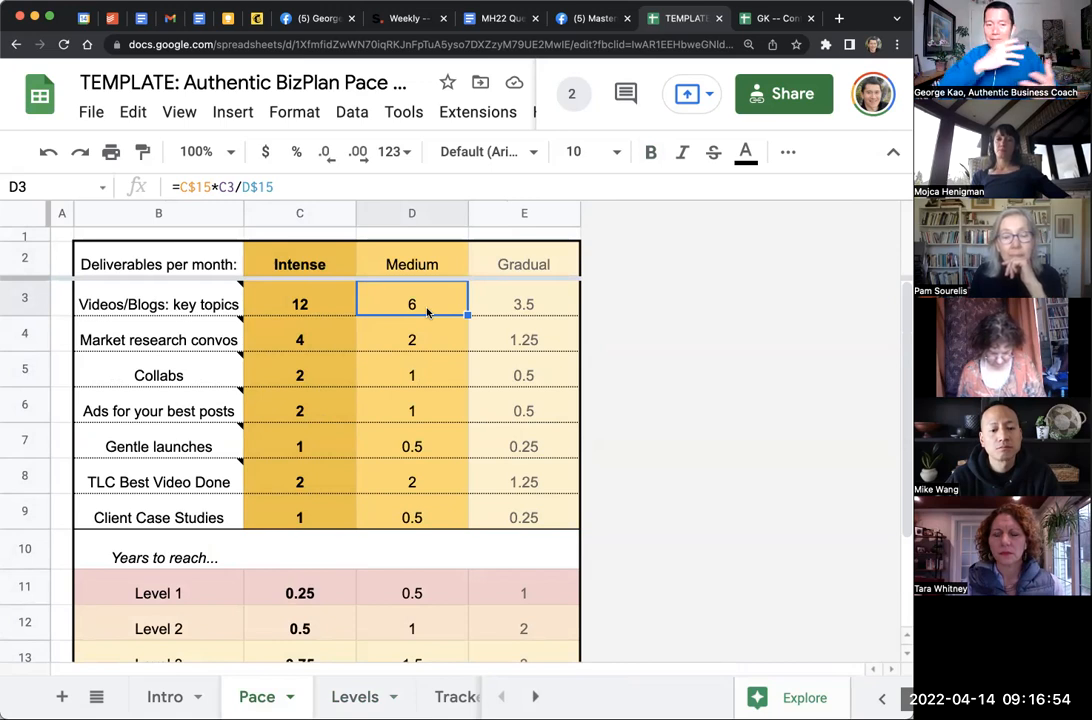
pyautogui.click(524, 339)
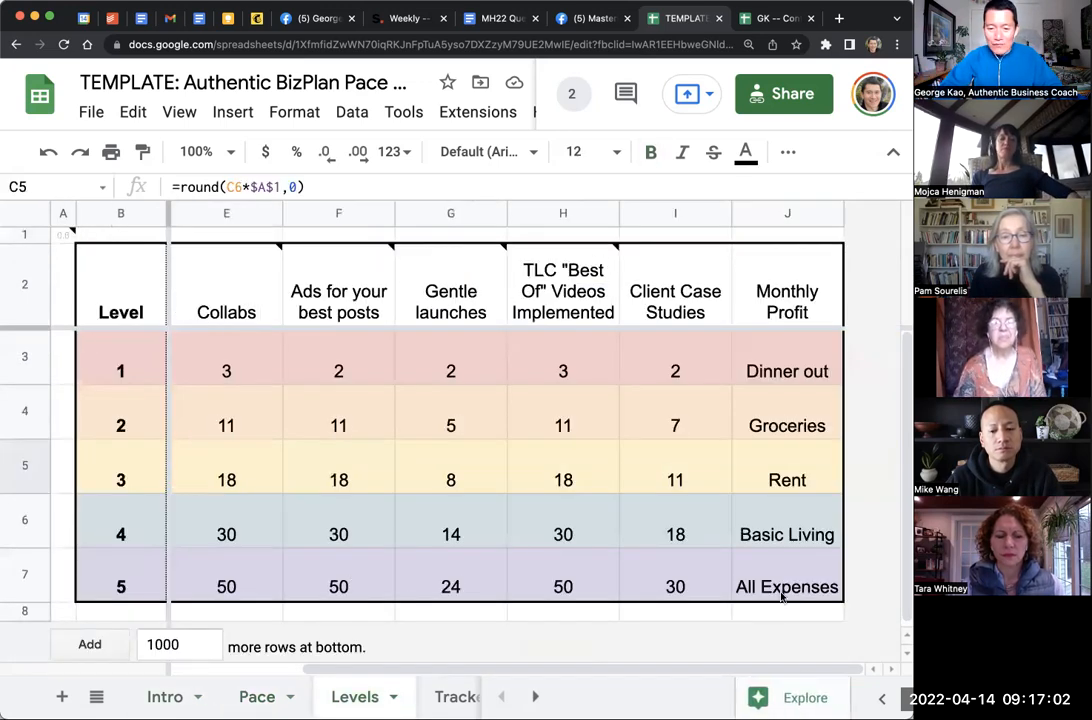
# Check Level 5 profit, then the Pace sheet's Intense and Gradual videos/blogs formulas, then open Content Planning.
pyautogui.click(785, 587)
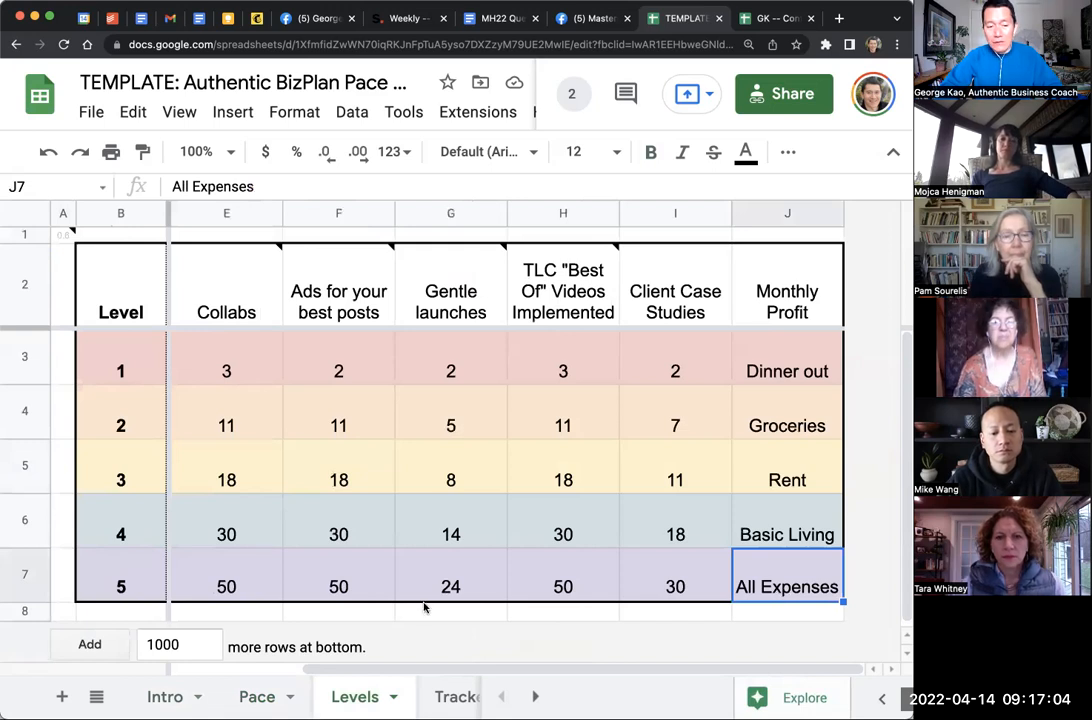
pyautogui.click(256, 696)
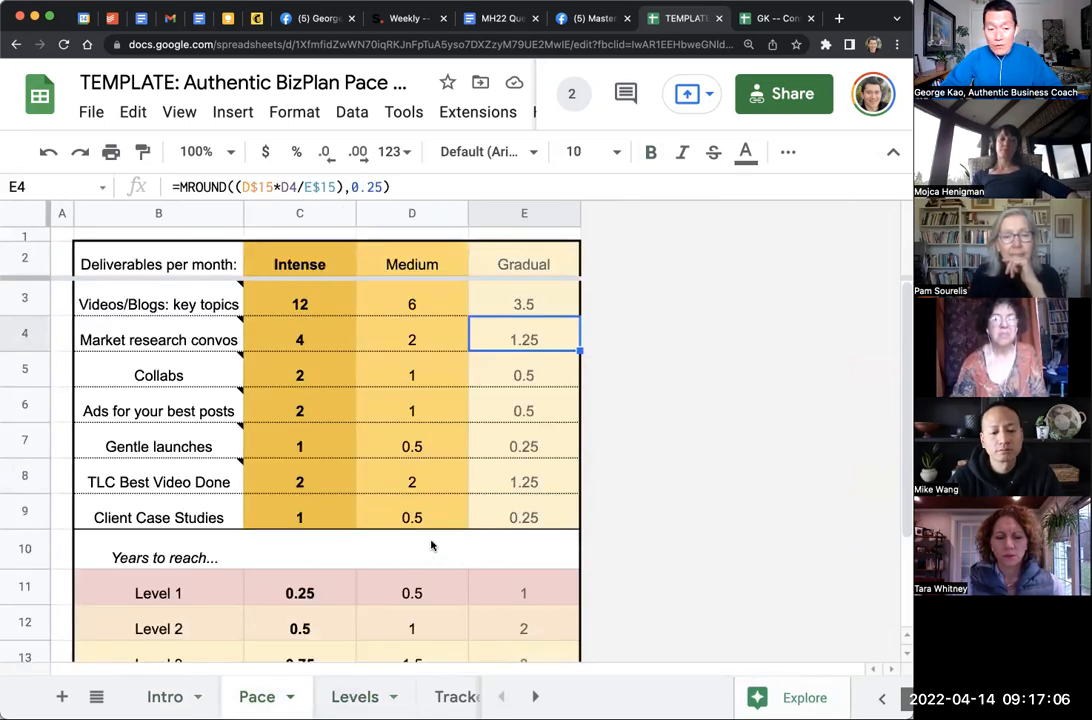
pyautogui.moveTo(397, 349)
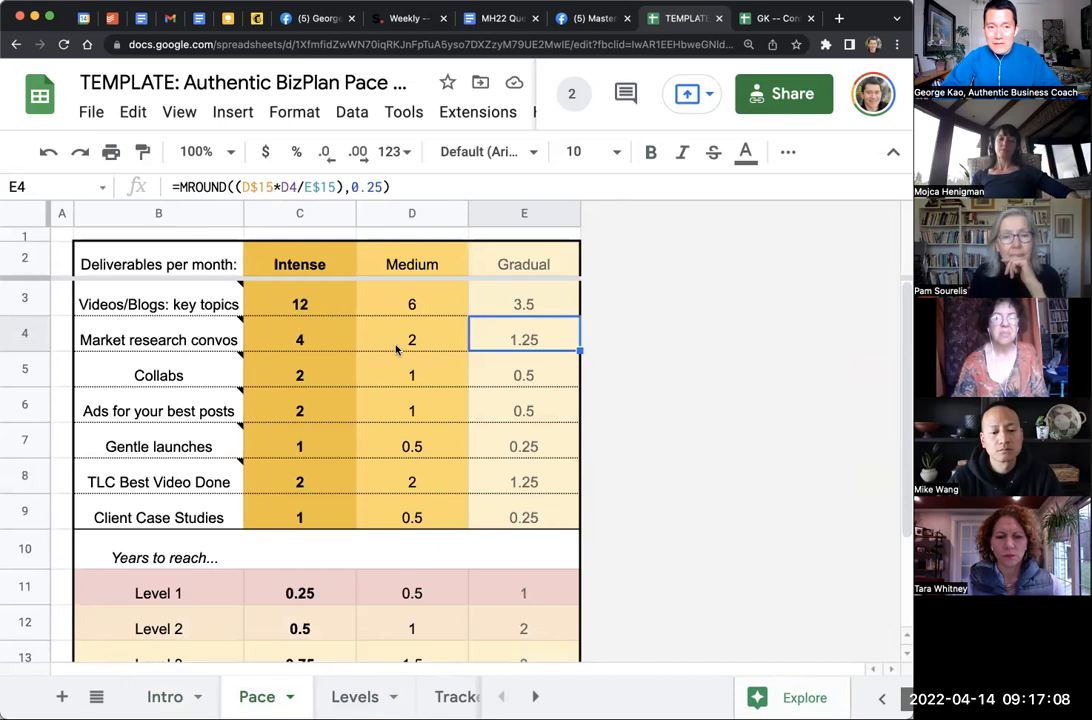
pyautogui.click(299, 304)
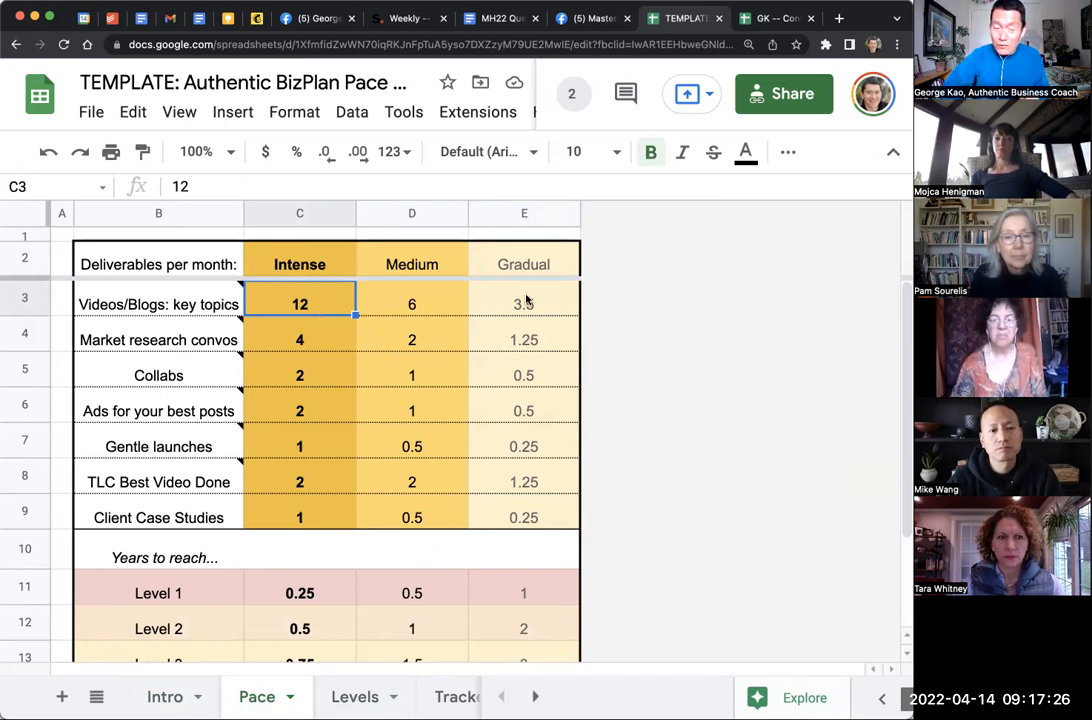
pyautogui.click(524, 304)
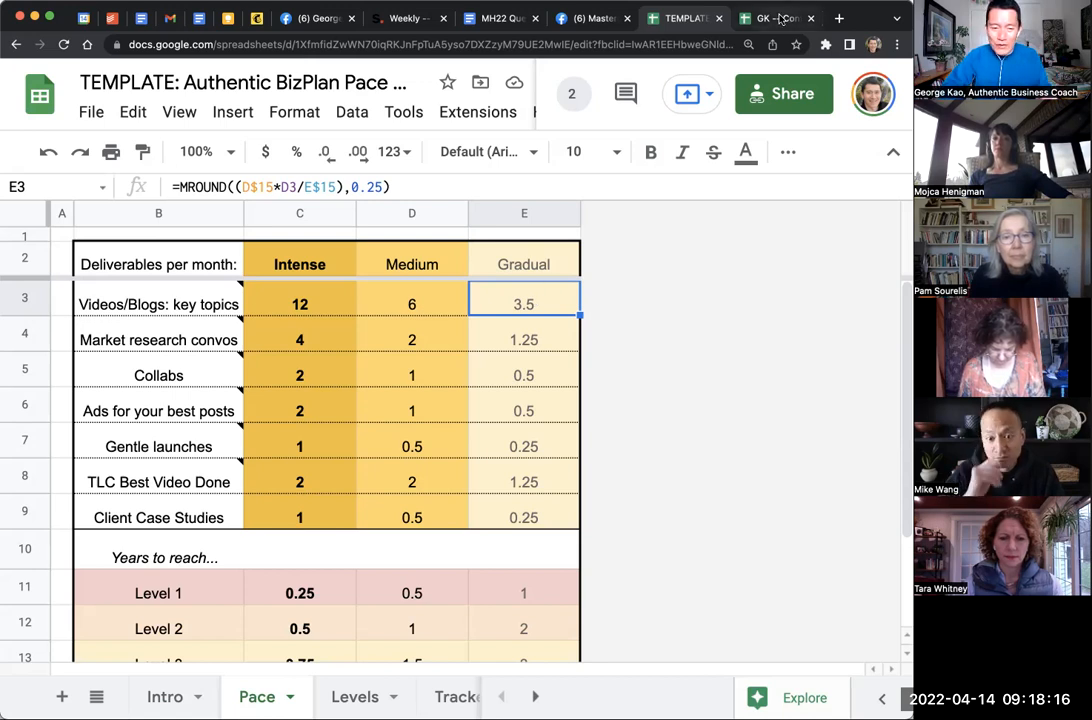
pyautogui.click(775, 18)
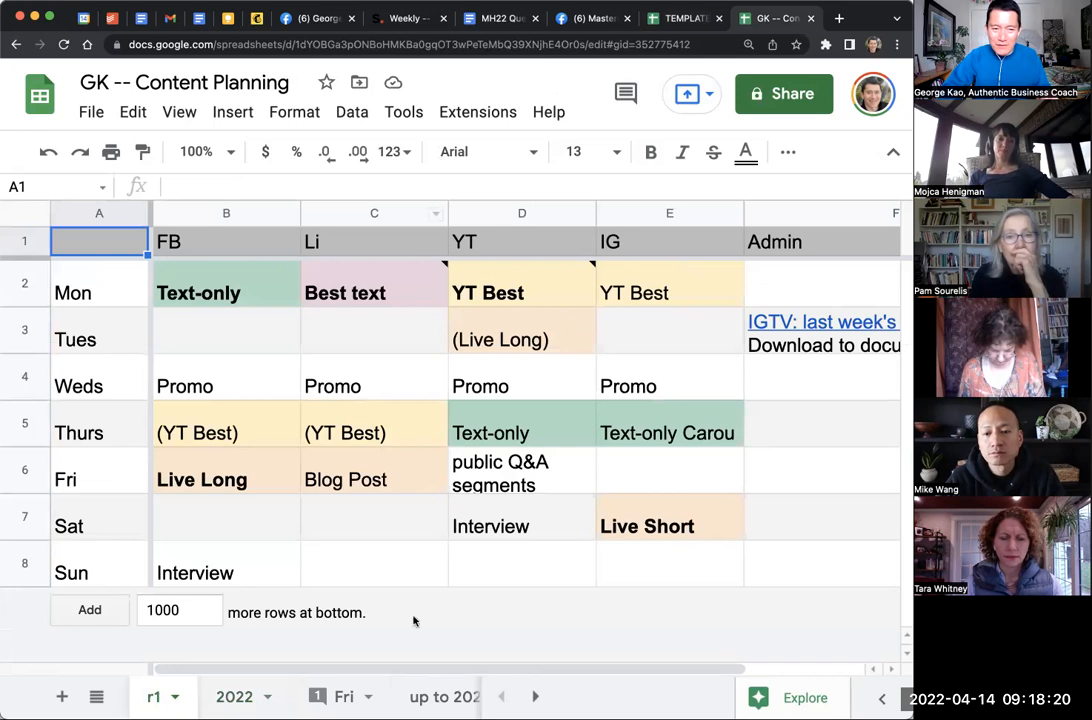
pyautogui.moveTo(633, 247)
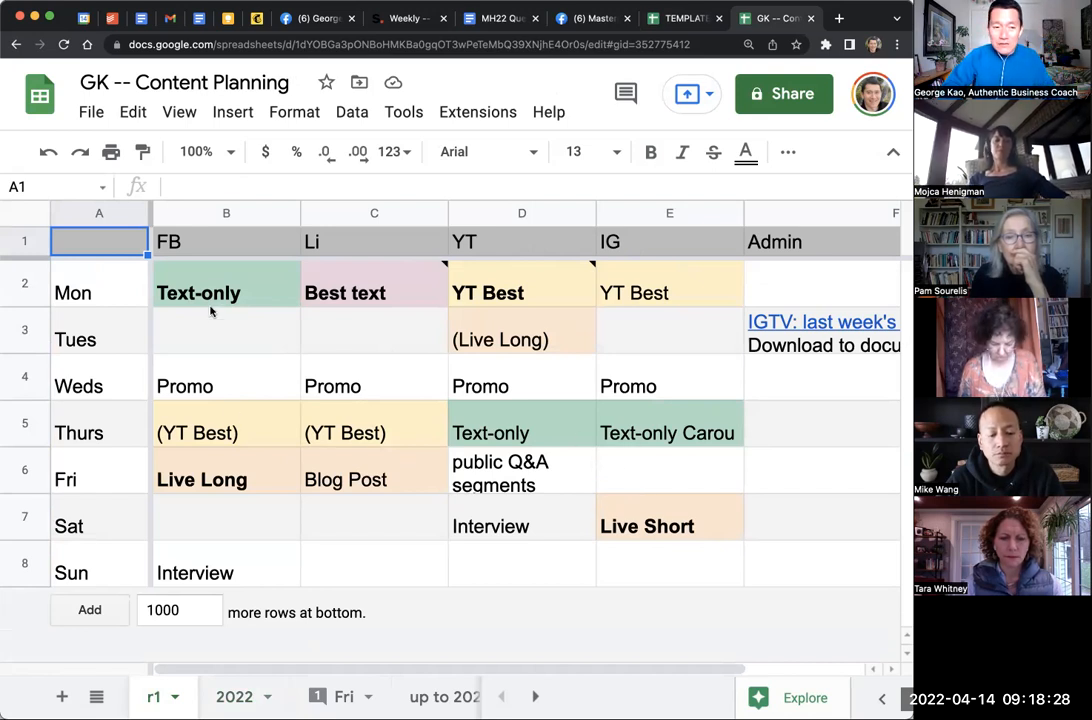
# Review the Thursday, Friday, Sunday and Wednesday Facebook entries in the weekly schedule.
pyautogui.click(226, 433)
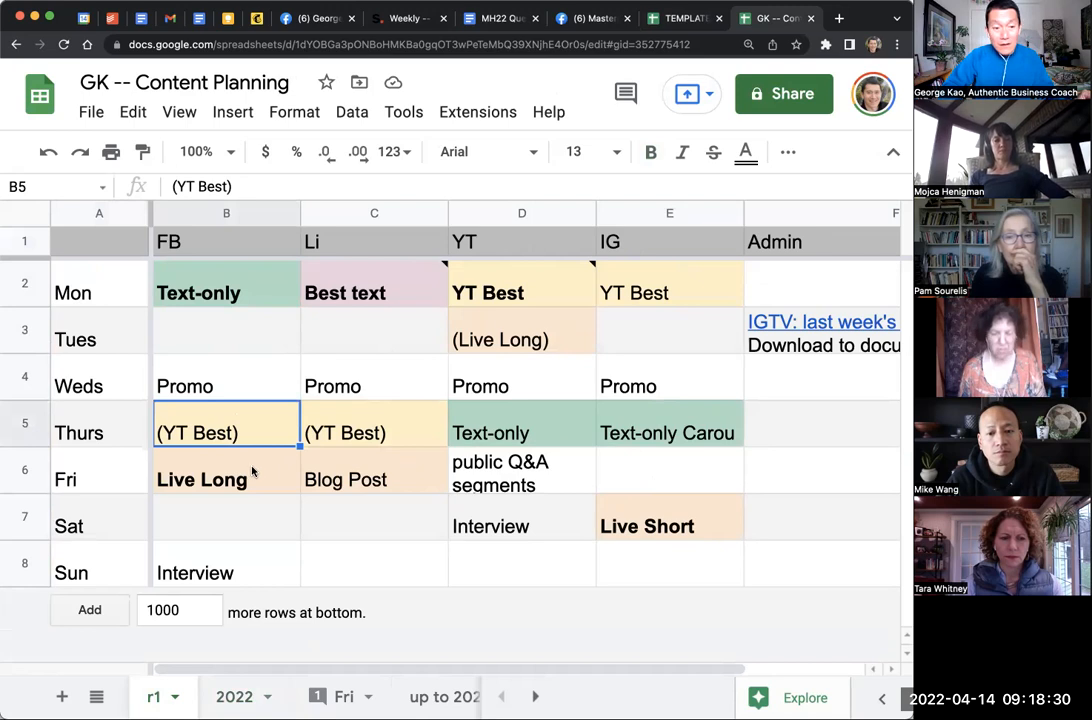
pyautogui.click(220, 473)
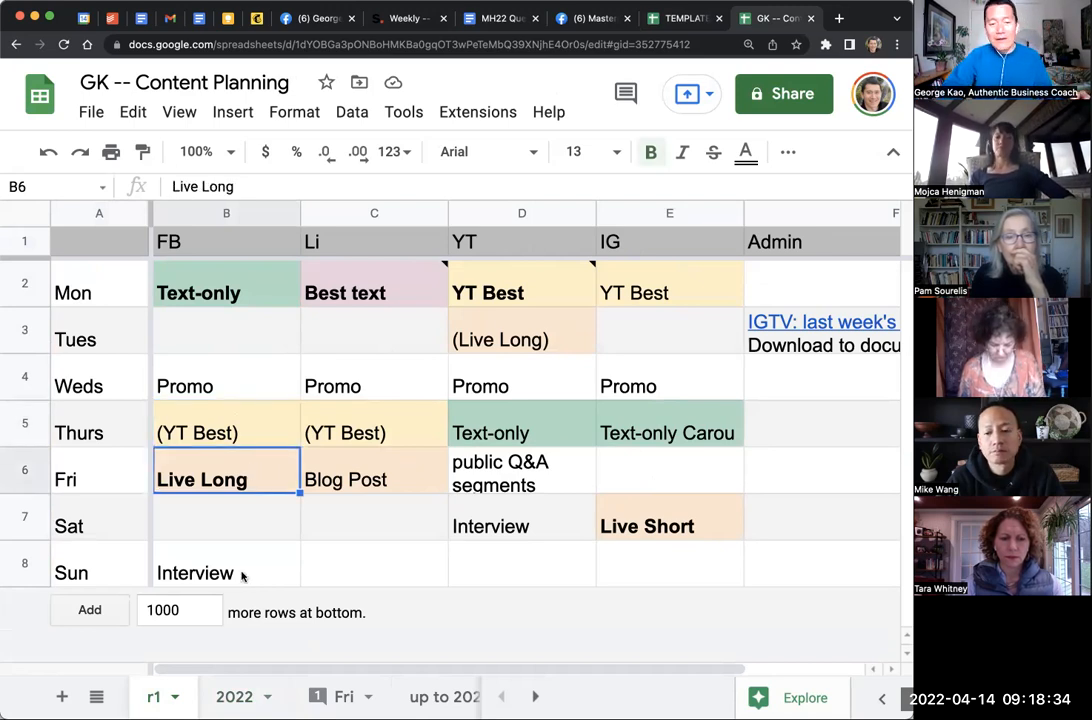
pyautogui.click(196, 573)
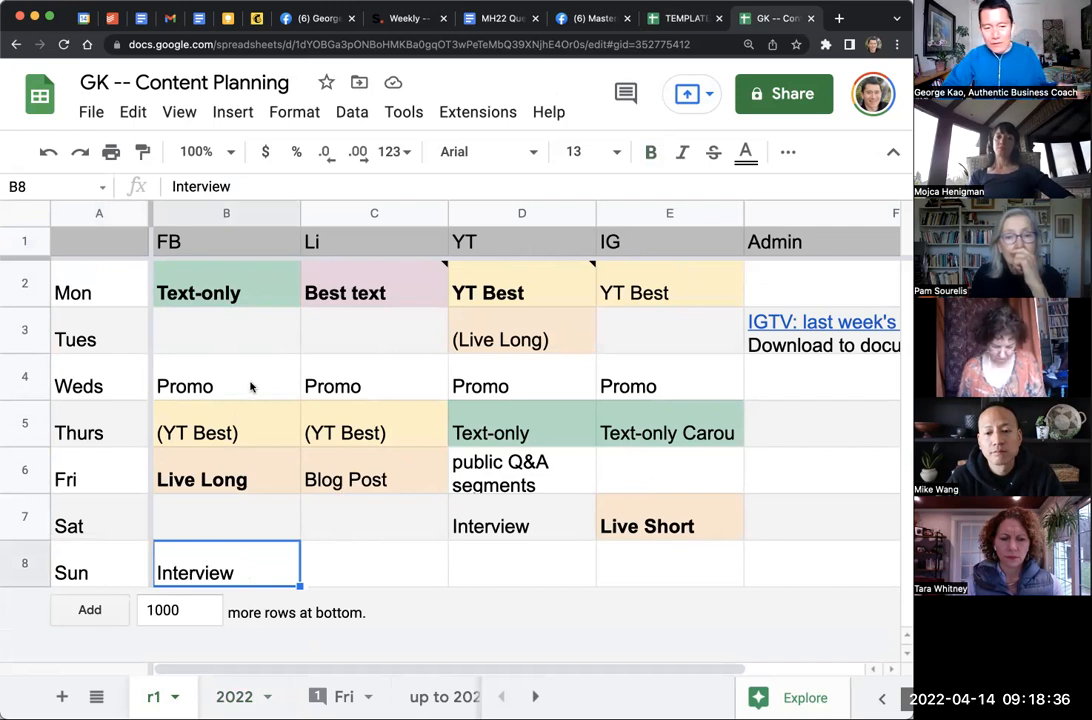
pyautogui.click(200, 386)
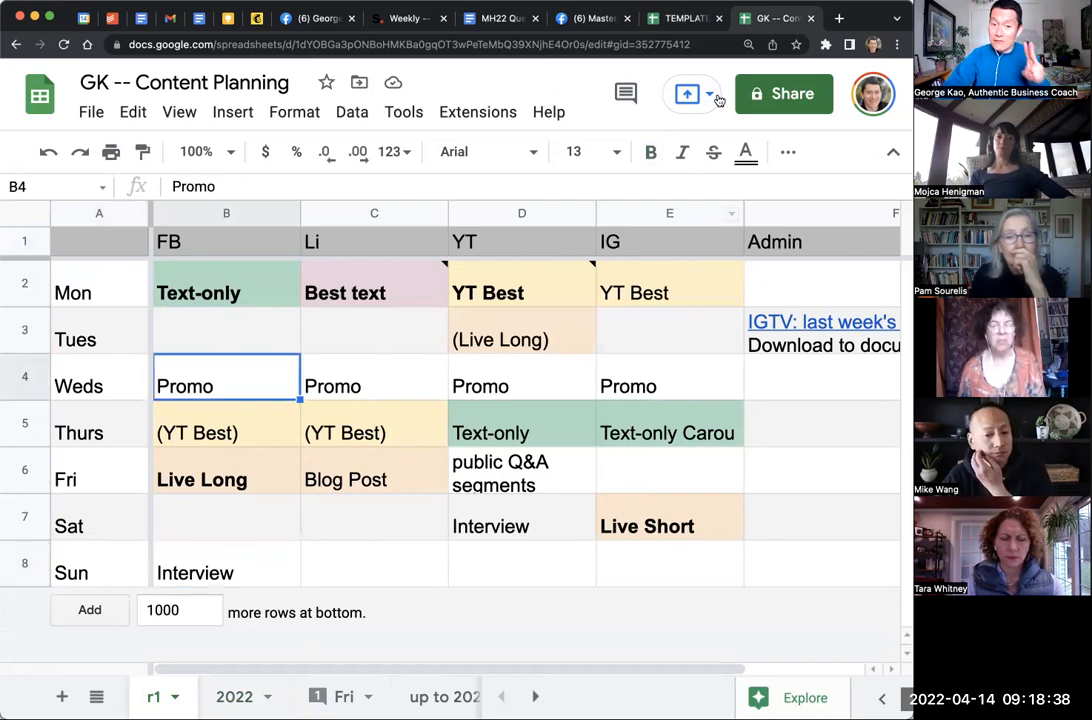
pyautogui.click(200, 479)
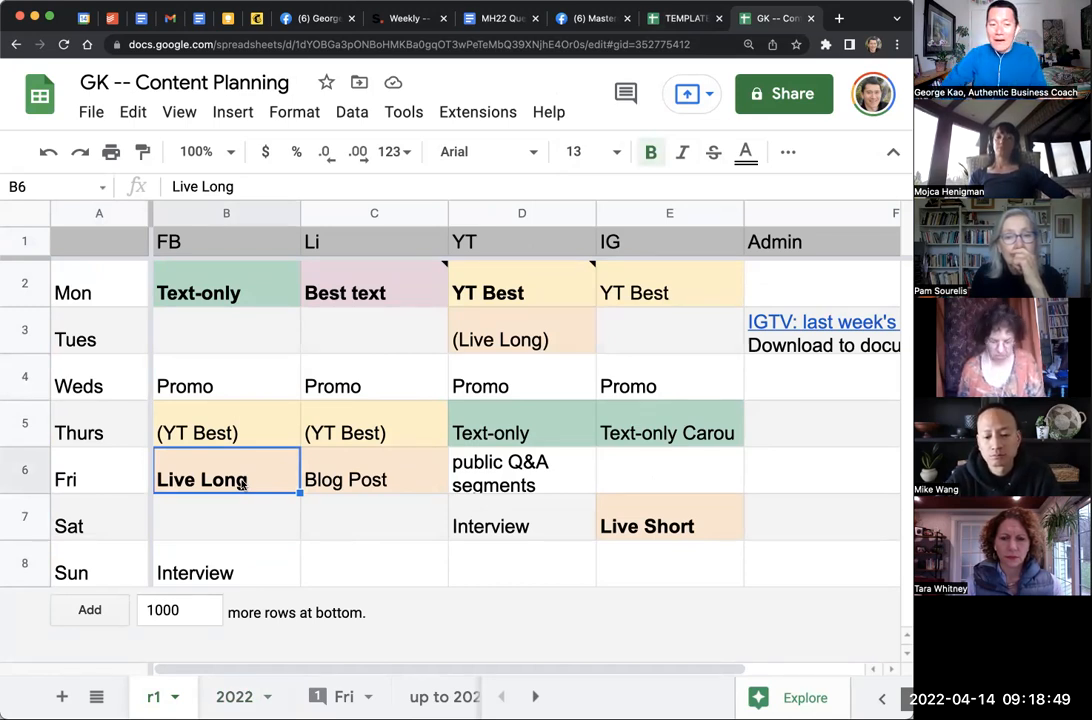
# Check Monday's FB Text-only entry, then return to the BizPlan Pace template.
pyautogui.click(225, 292)
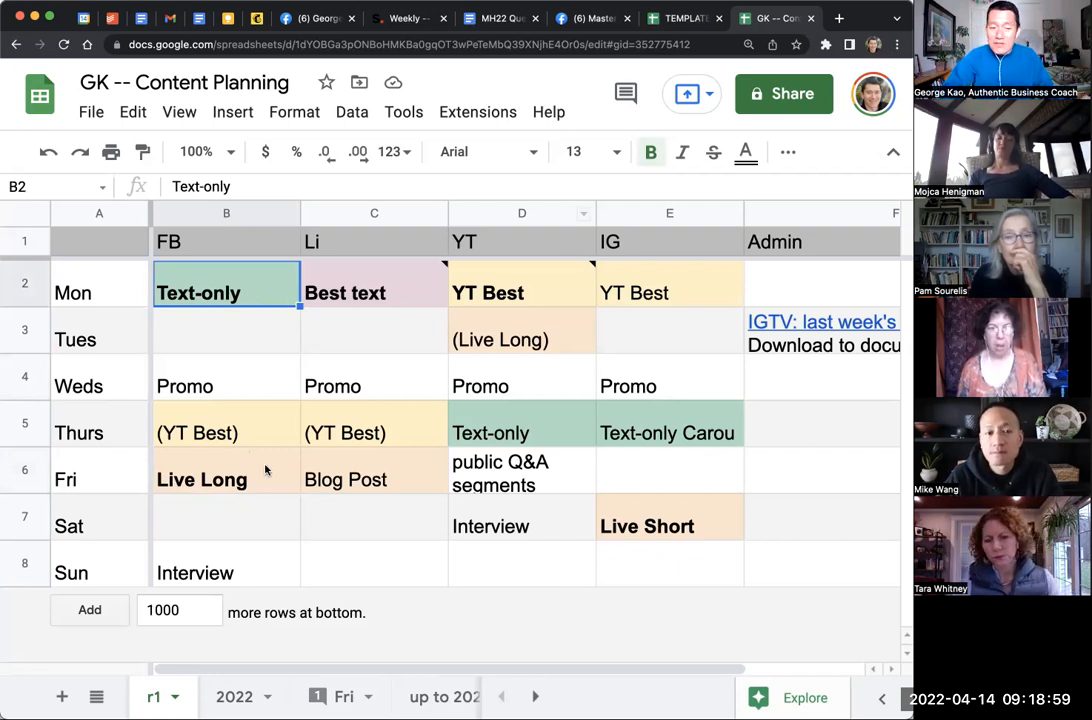
pyautogui.moveTo(218, 480)
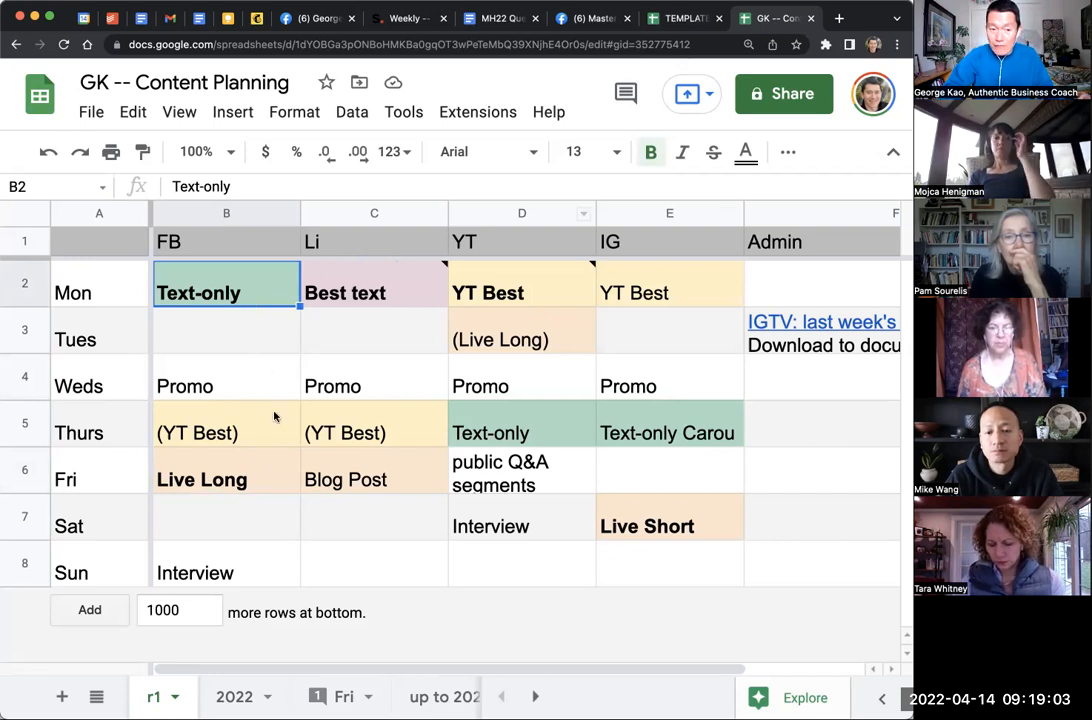
pyautogui.moveTo(685, 17)
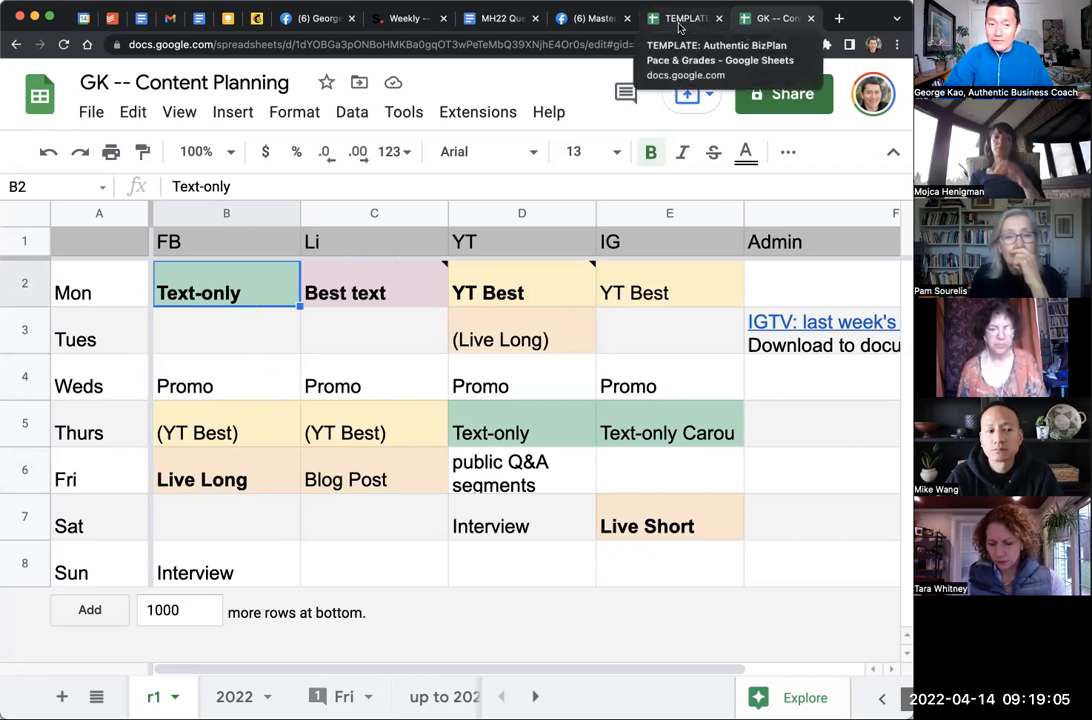
pyautogui.click(521, 292)
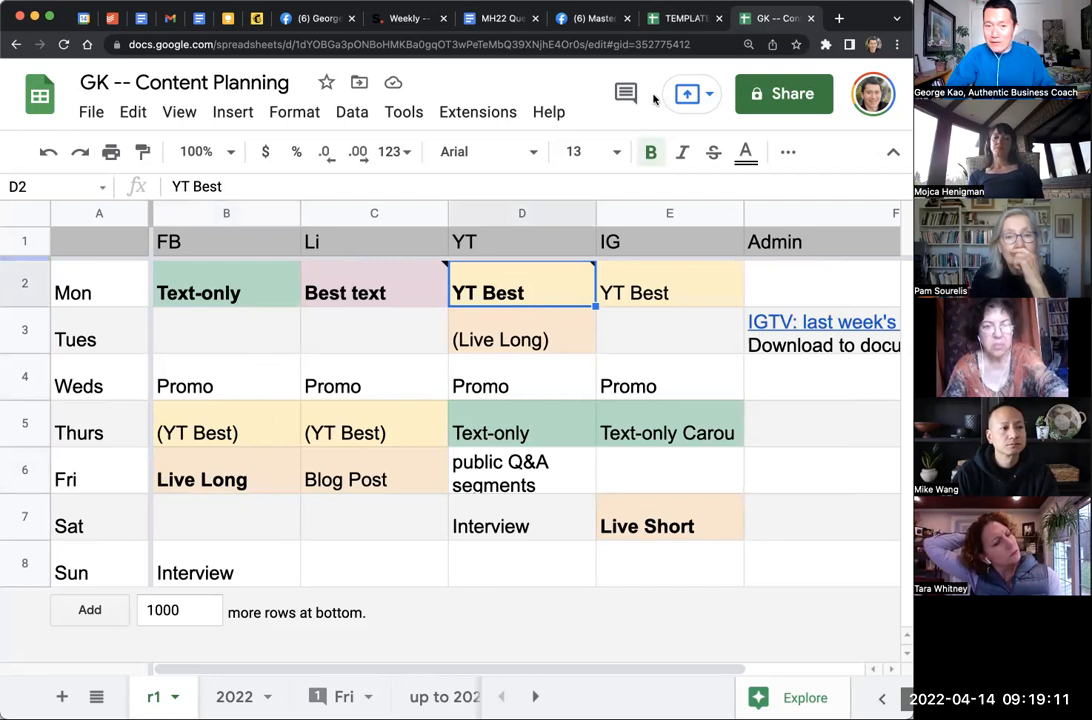
pyautogui.click(685, 18)
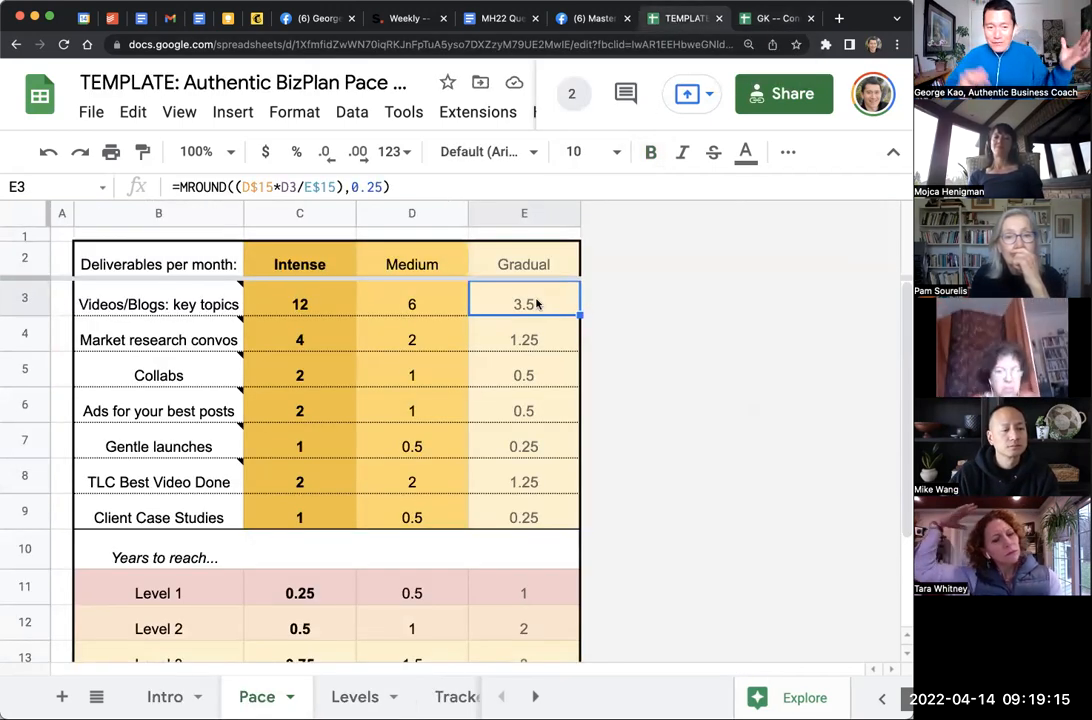
pyautogui.click(411, 304)
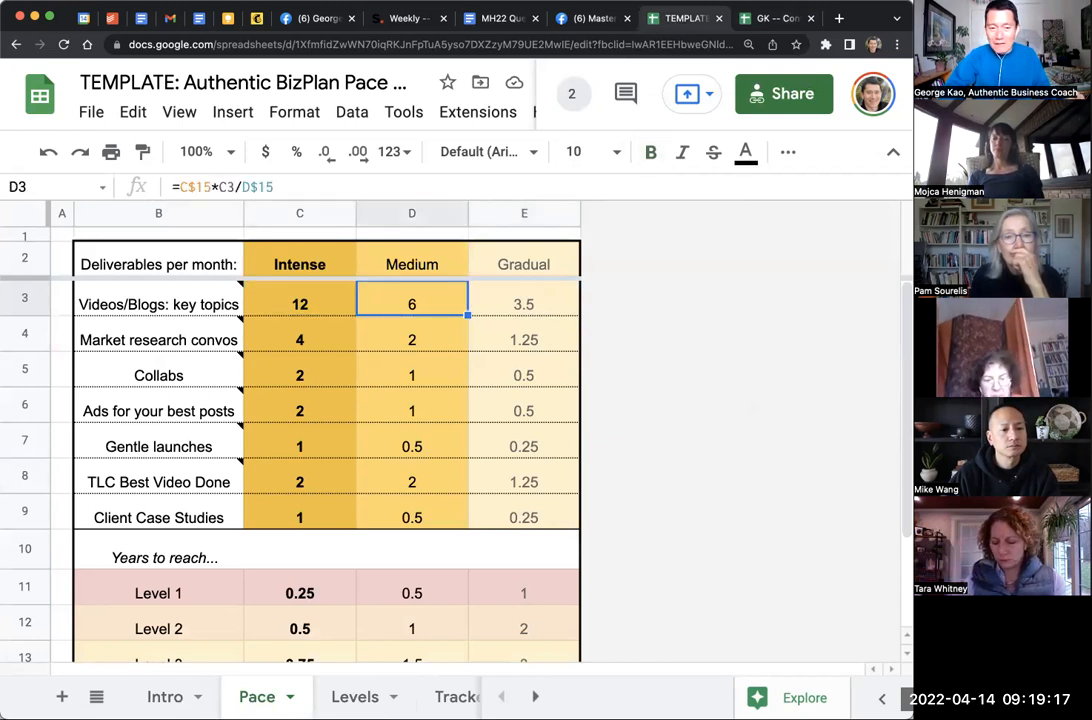
pyautogui.click(524, 339)
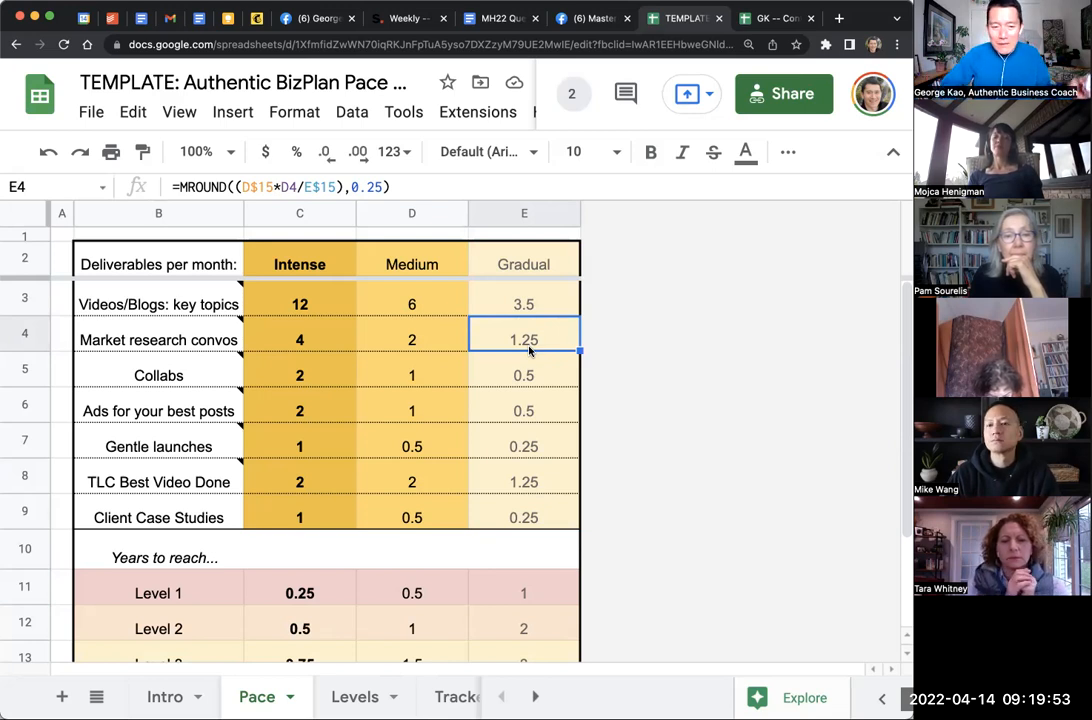
pyautogui.click(524, 369)
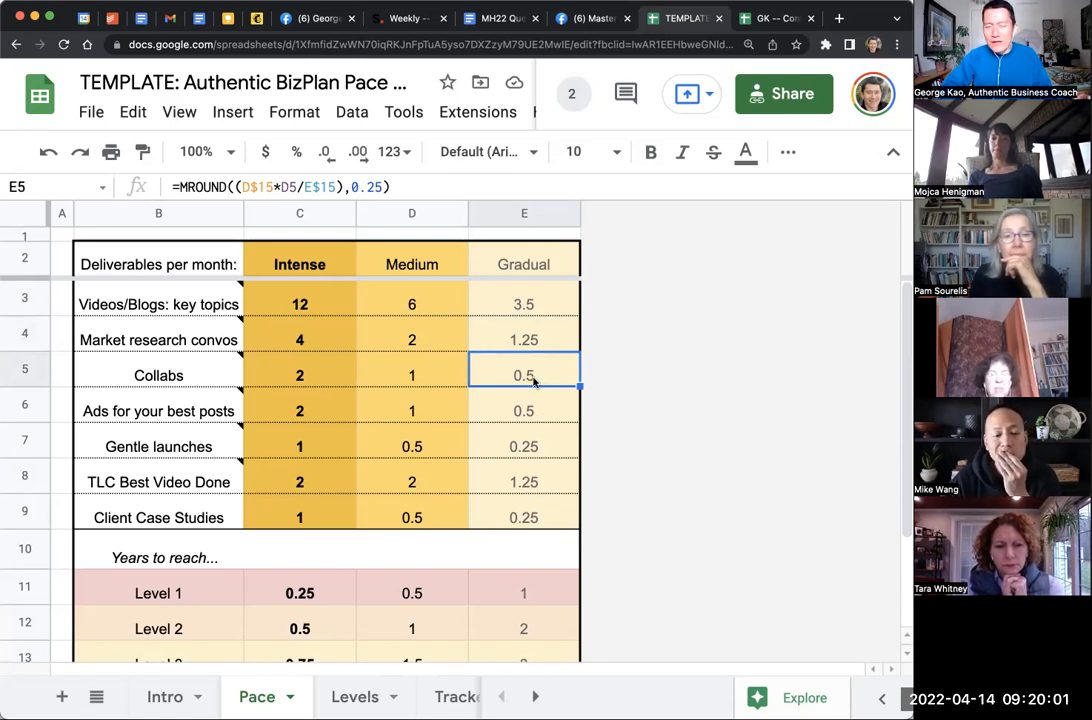
pyautogui.click(411, 375)
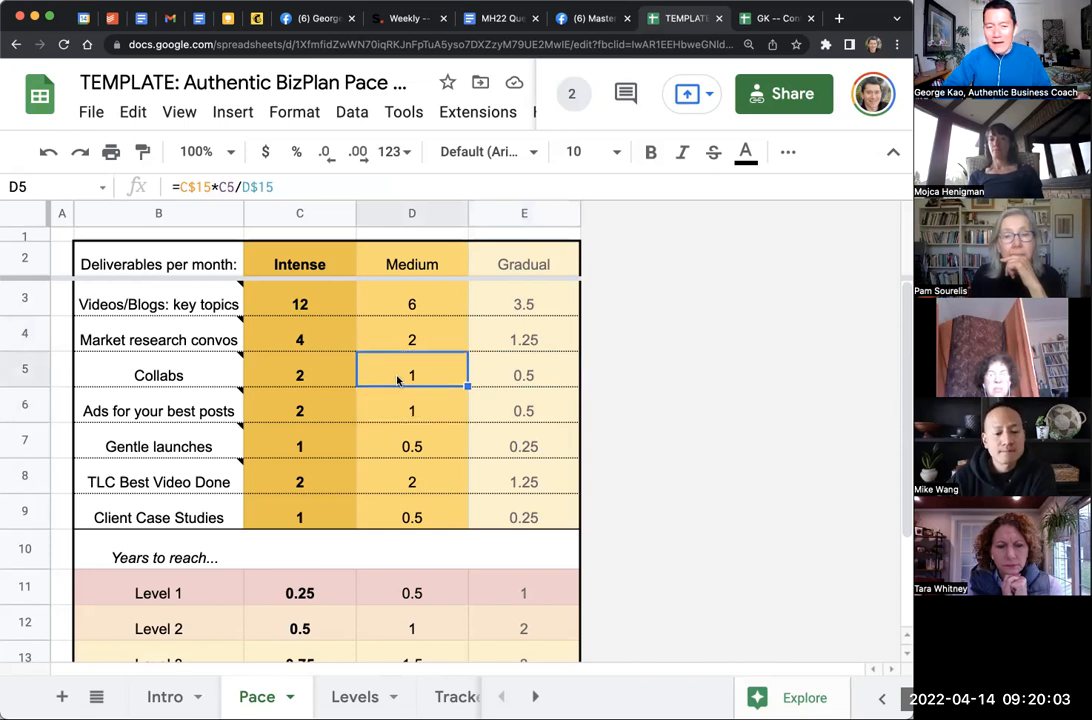
pyautogui.click(299, 375)
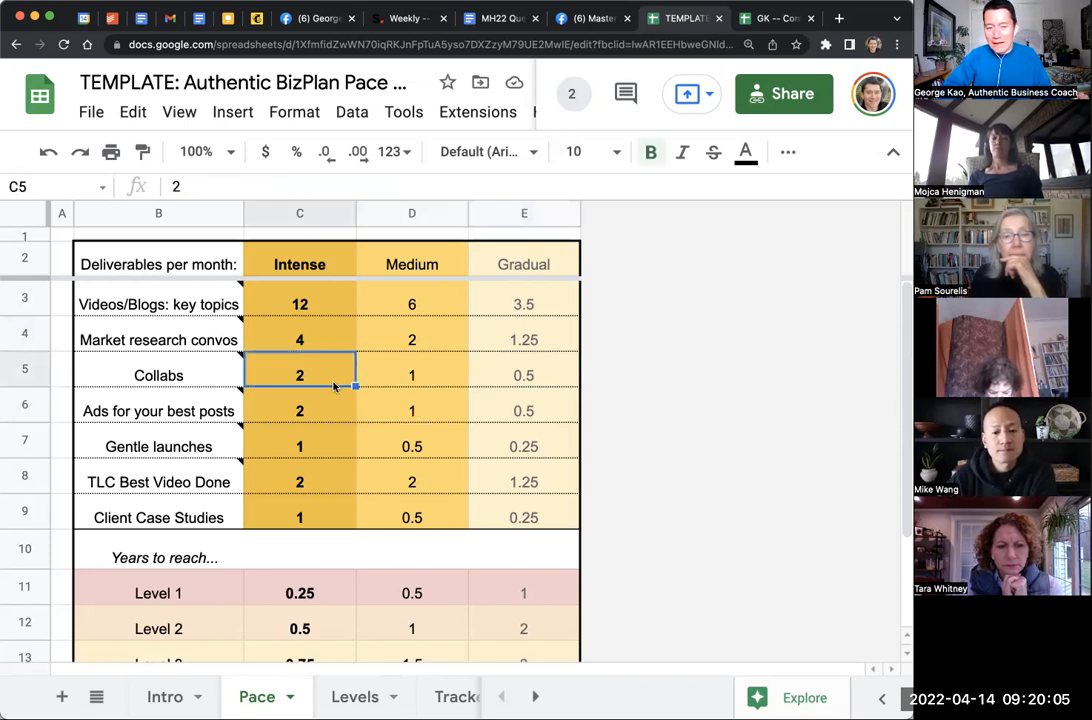
pyautogui.moveTo(411, 375)
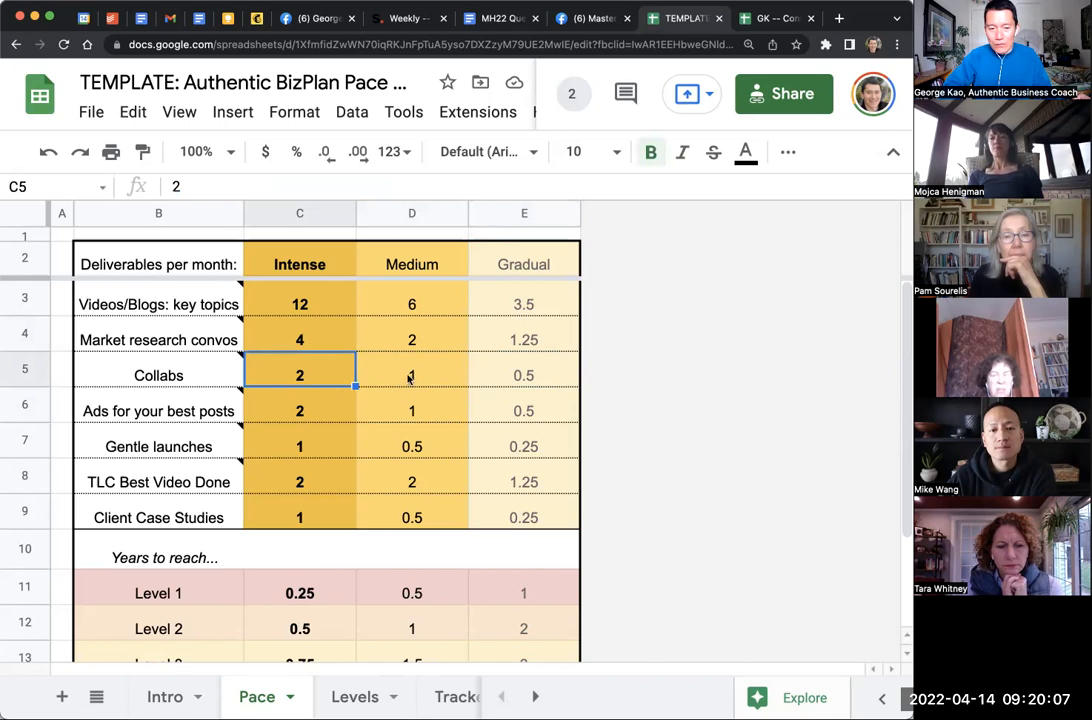
pyautogui.click(411, 375)
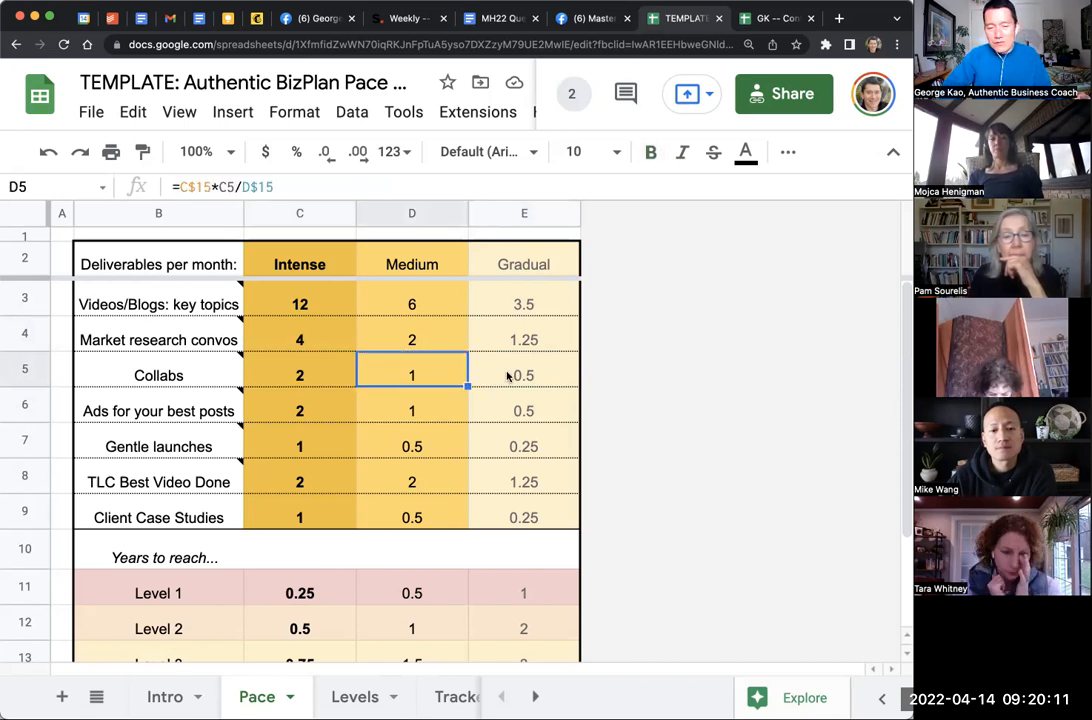
pyautogui.click(524, 375)
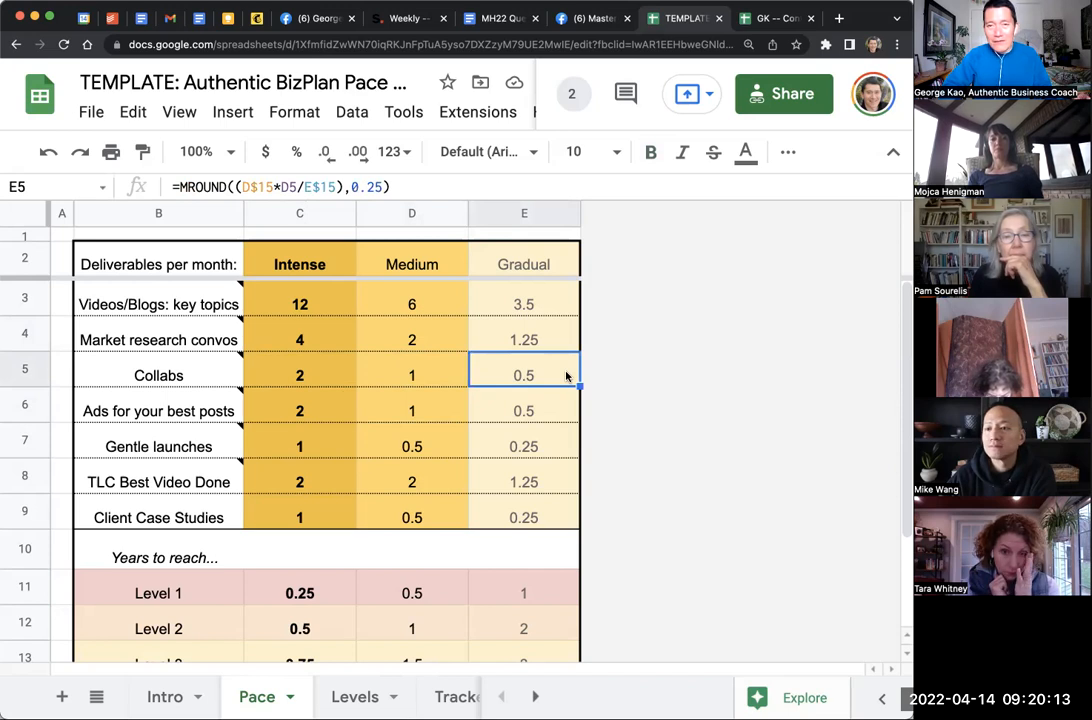
pyautogui.click(523, 405)
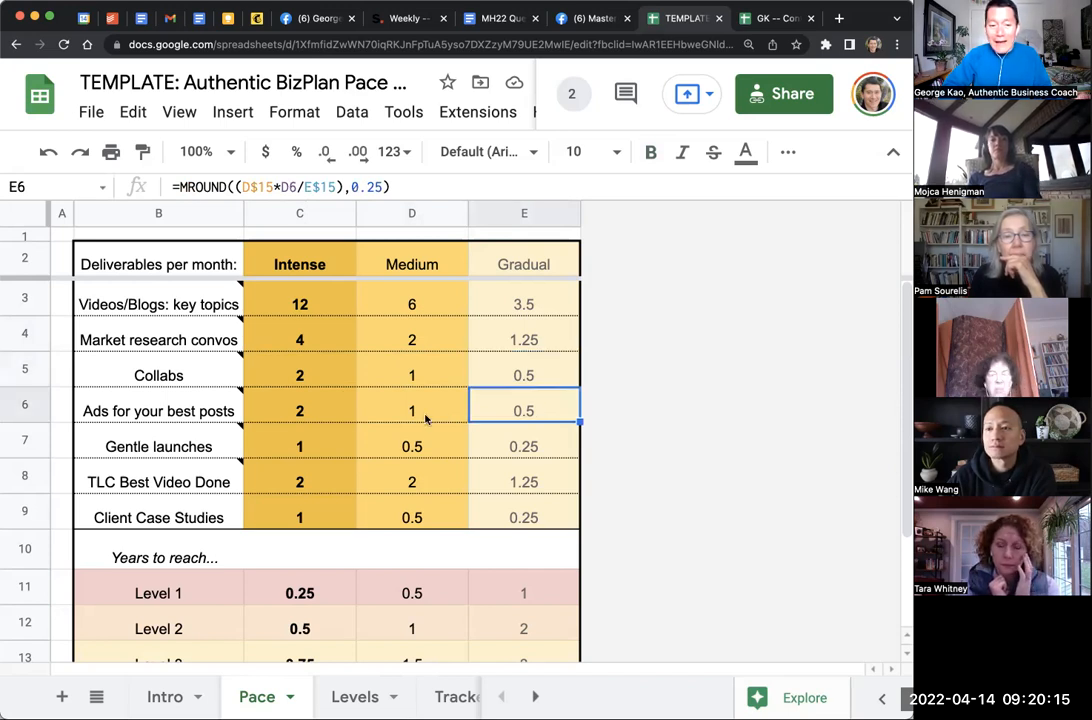
pyautogui.click(299, 410)
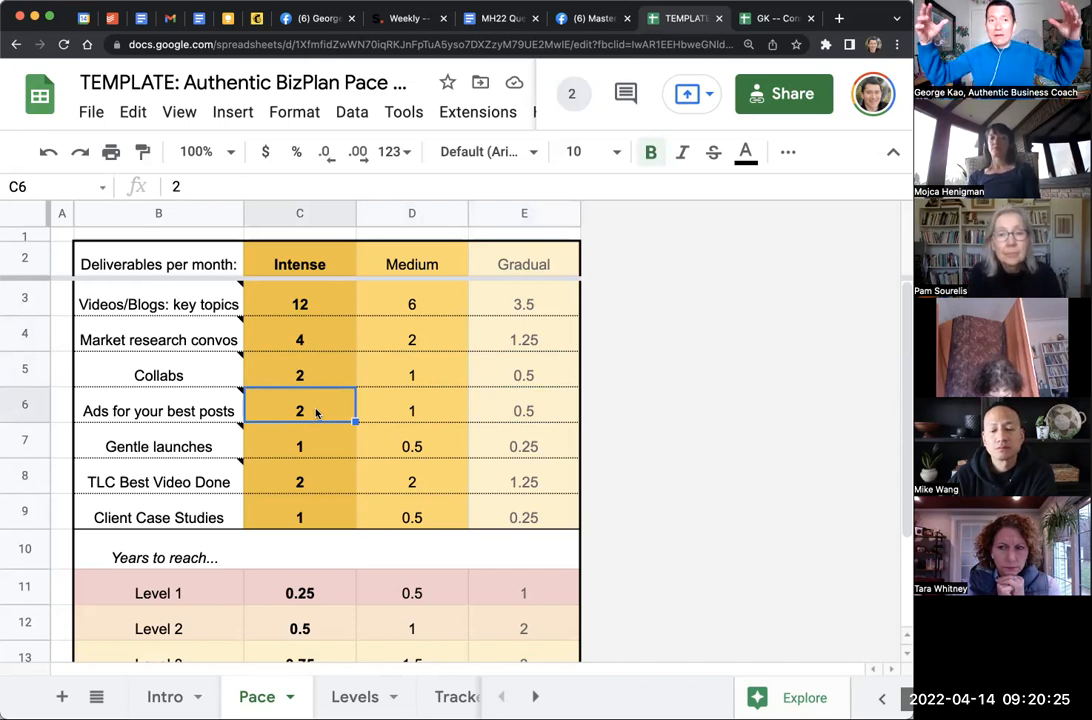
pyautogui.moveTo(207, 362)
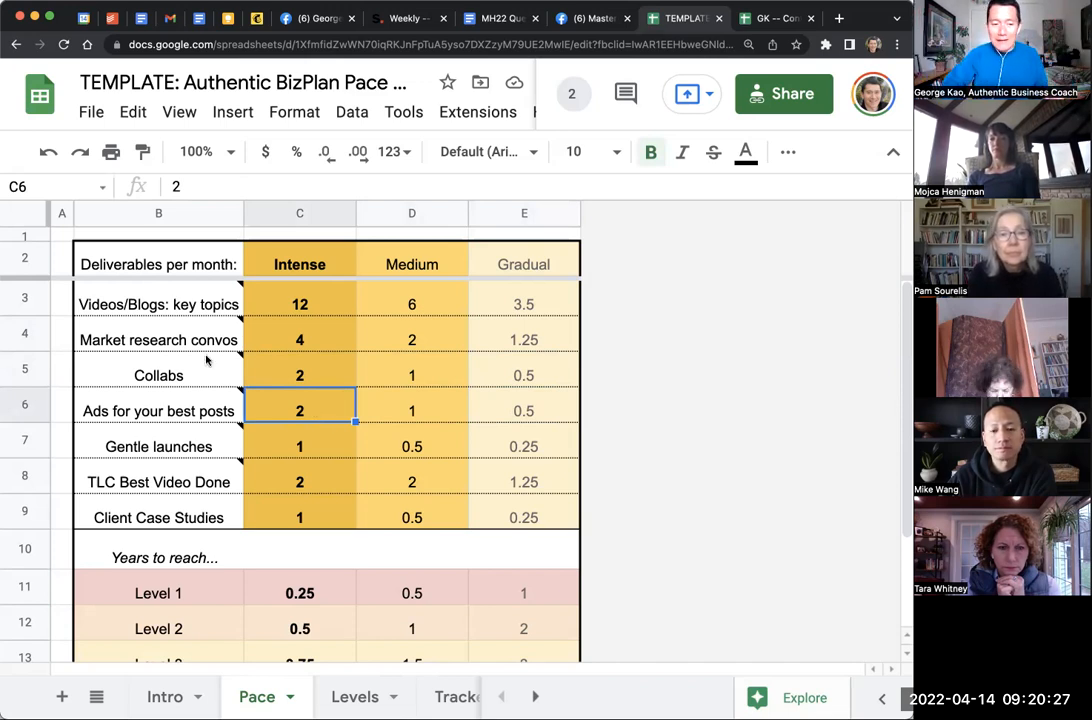
pyautogui.click(158, 410)
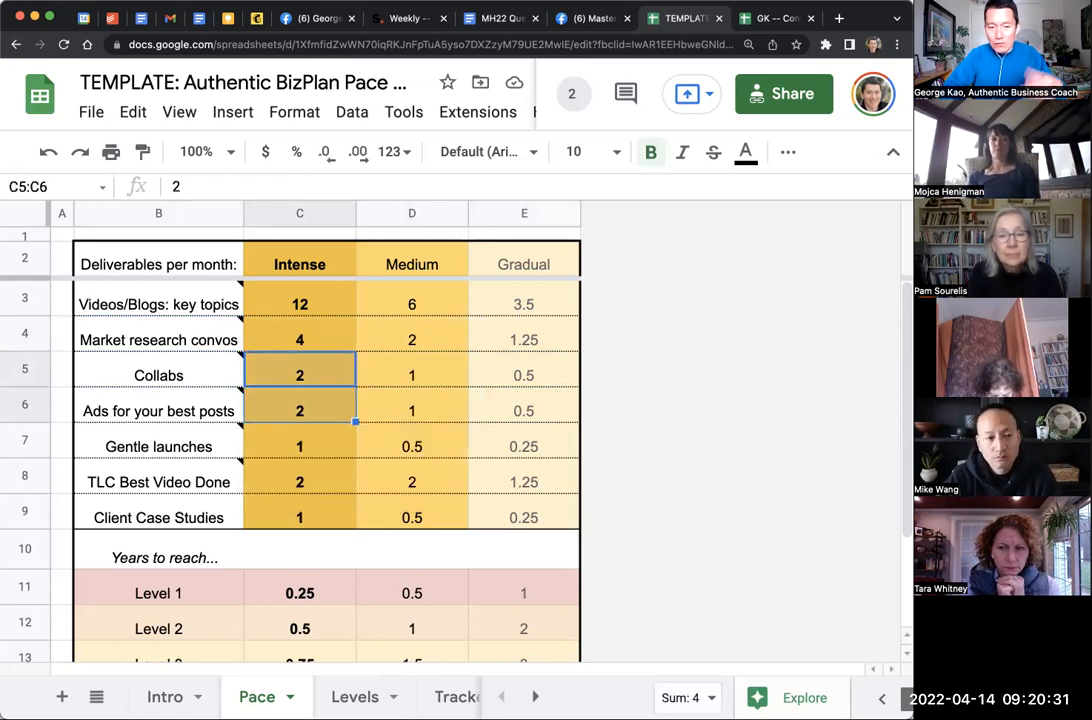
pyautogui.click(299, 446)
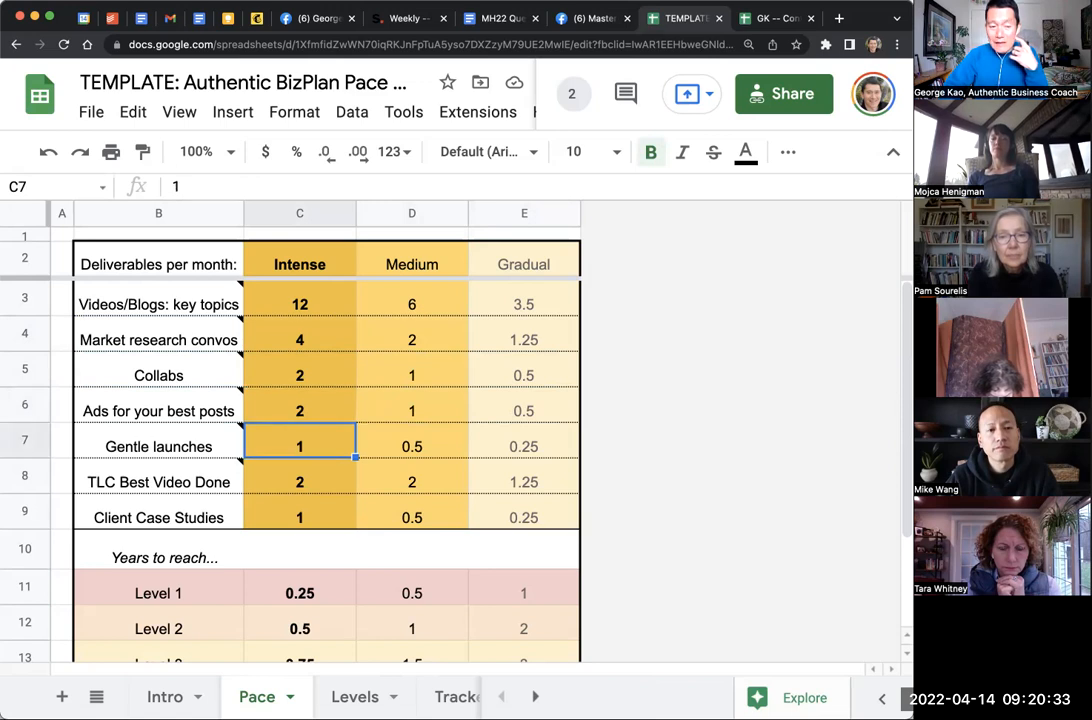
pyautogui.click(412, 441)
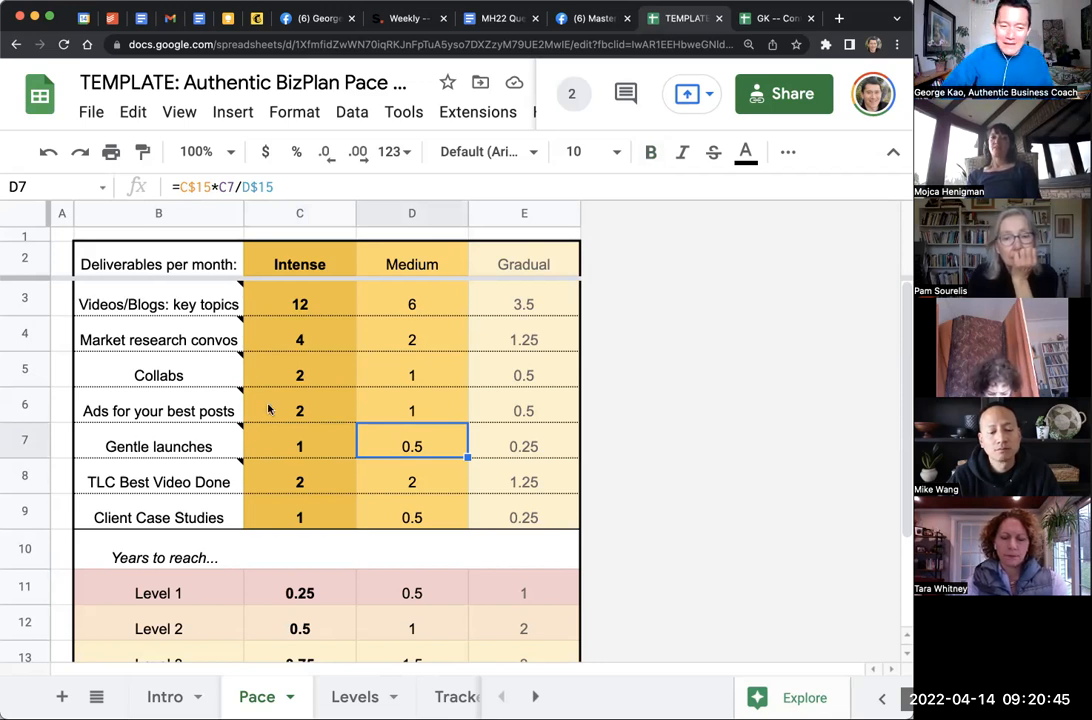
pyautogui.click(299, 443)
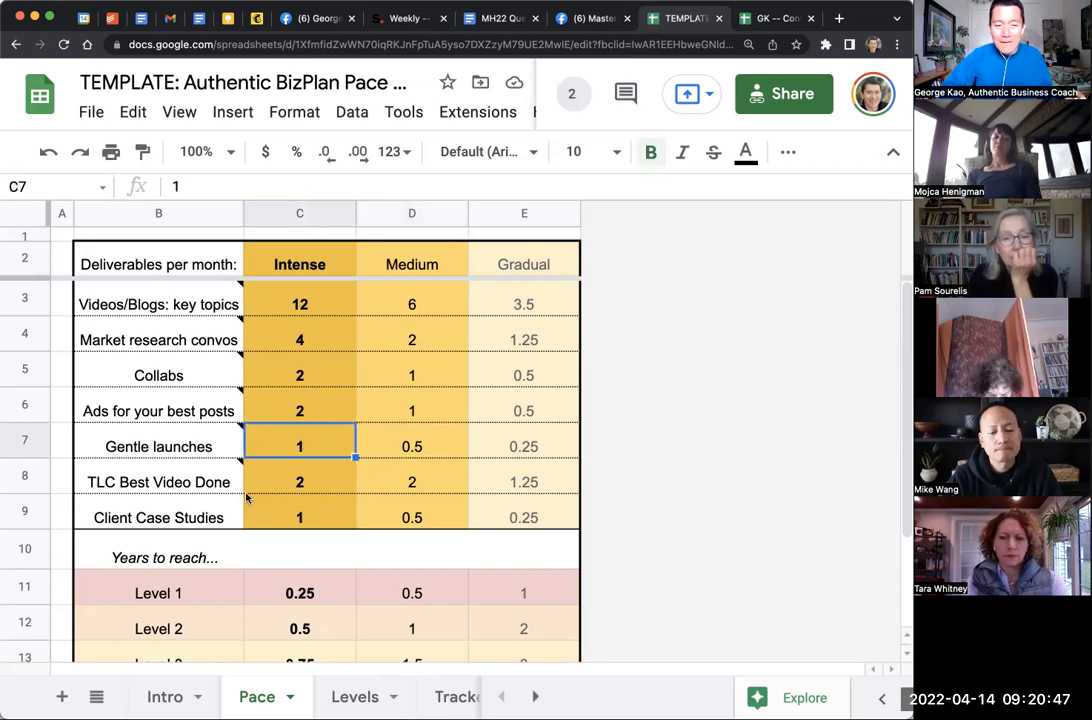
pyautogui.moveTo(309, 446)
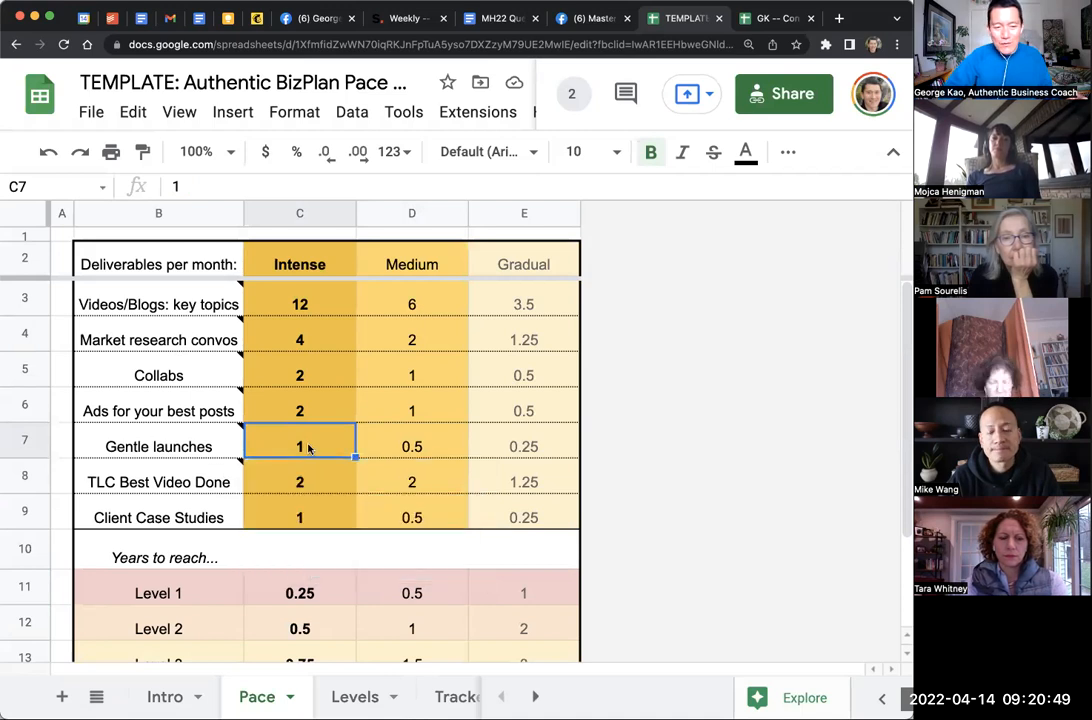
pyautogui.click(299, 482)
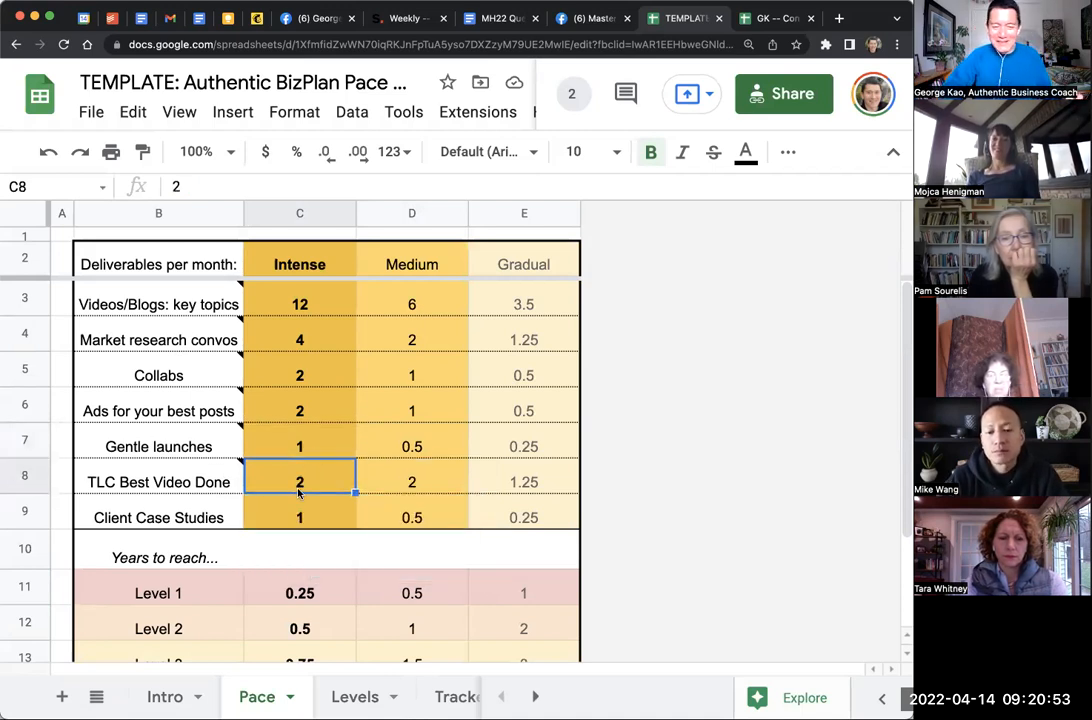
pyautogui.click(299, 517)
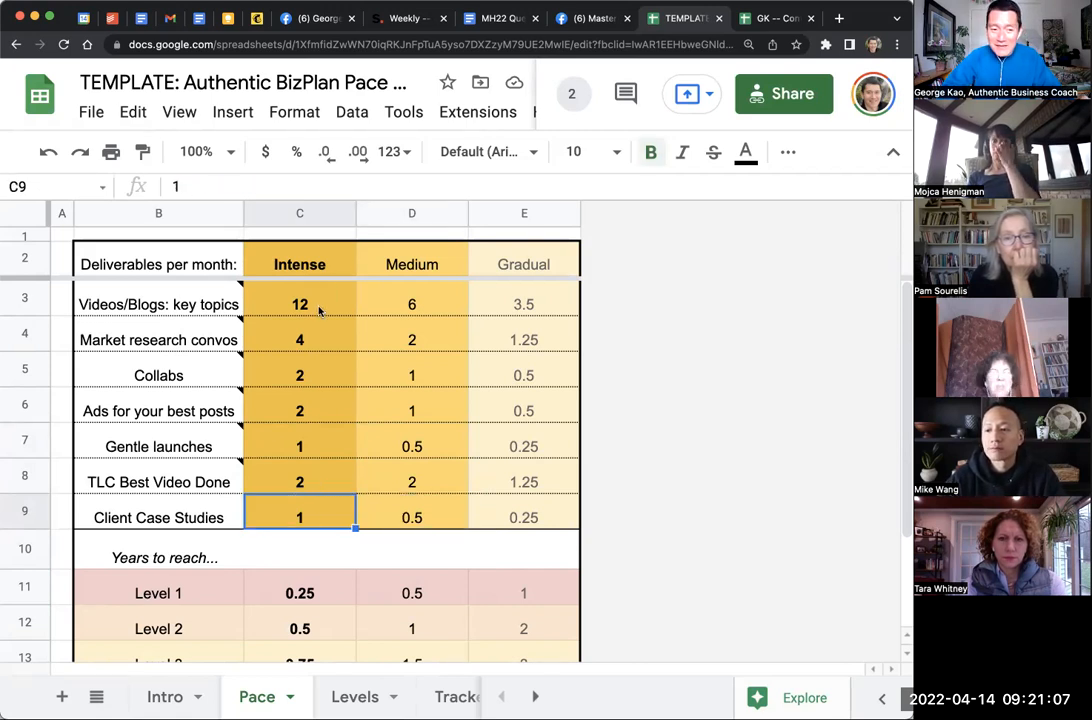
pyautogui.click(300, 304)
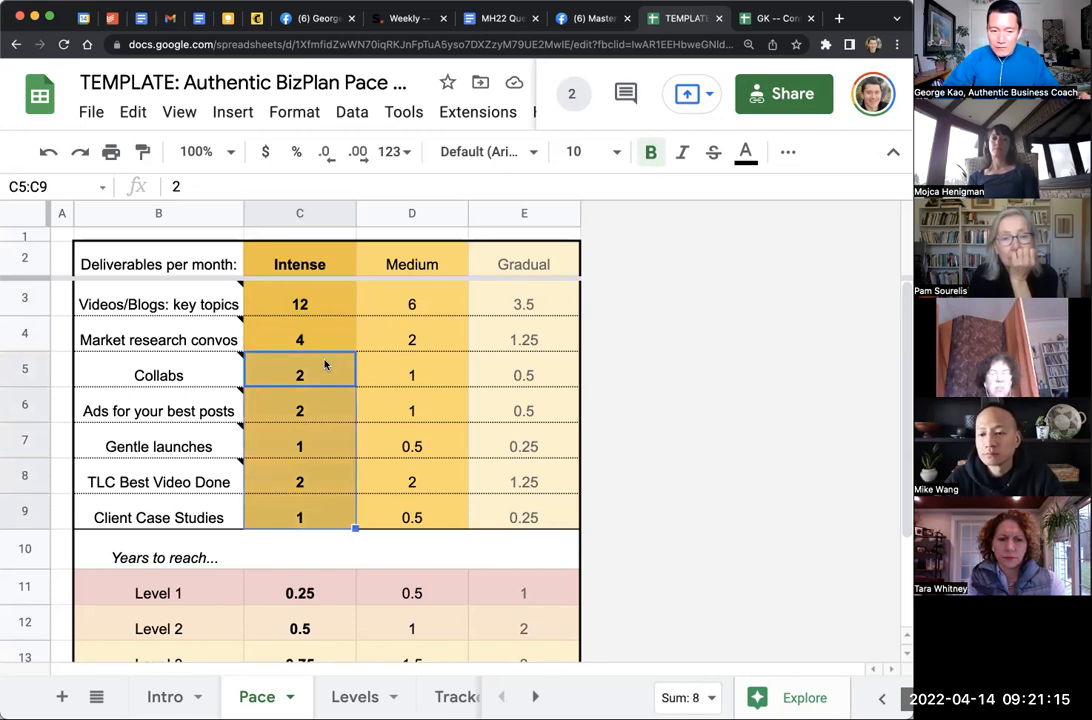
pyautogui.moveTo(299, 375); pyautogui.dragTo(411, 517)
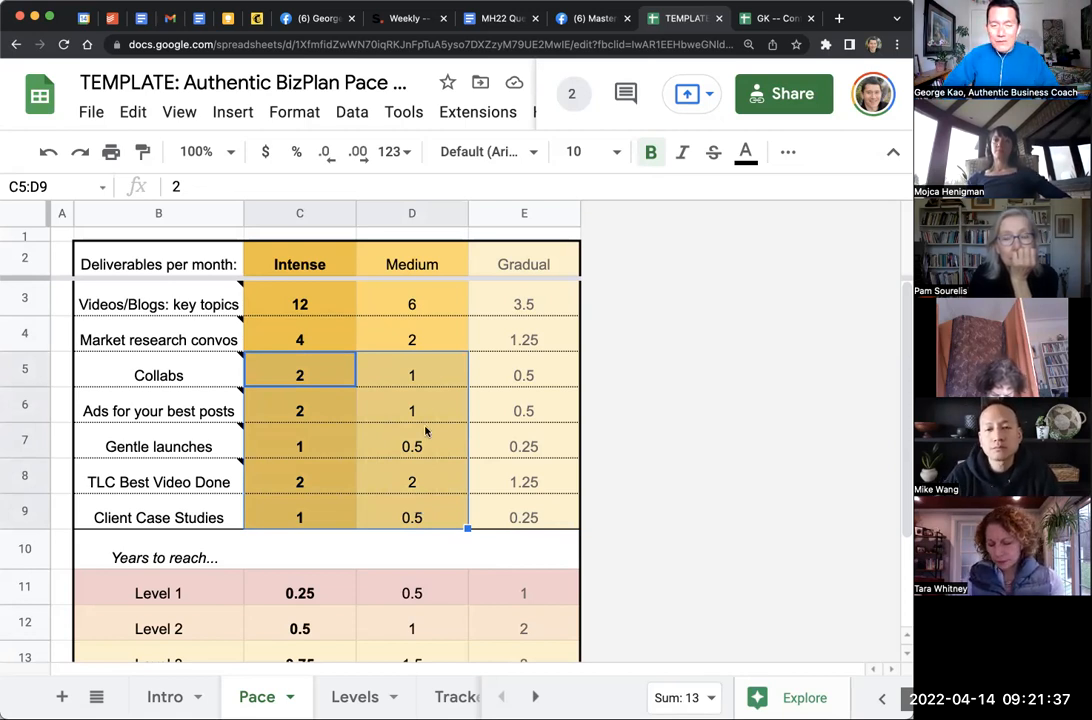
pyautogui.click(523, 476)
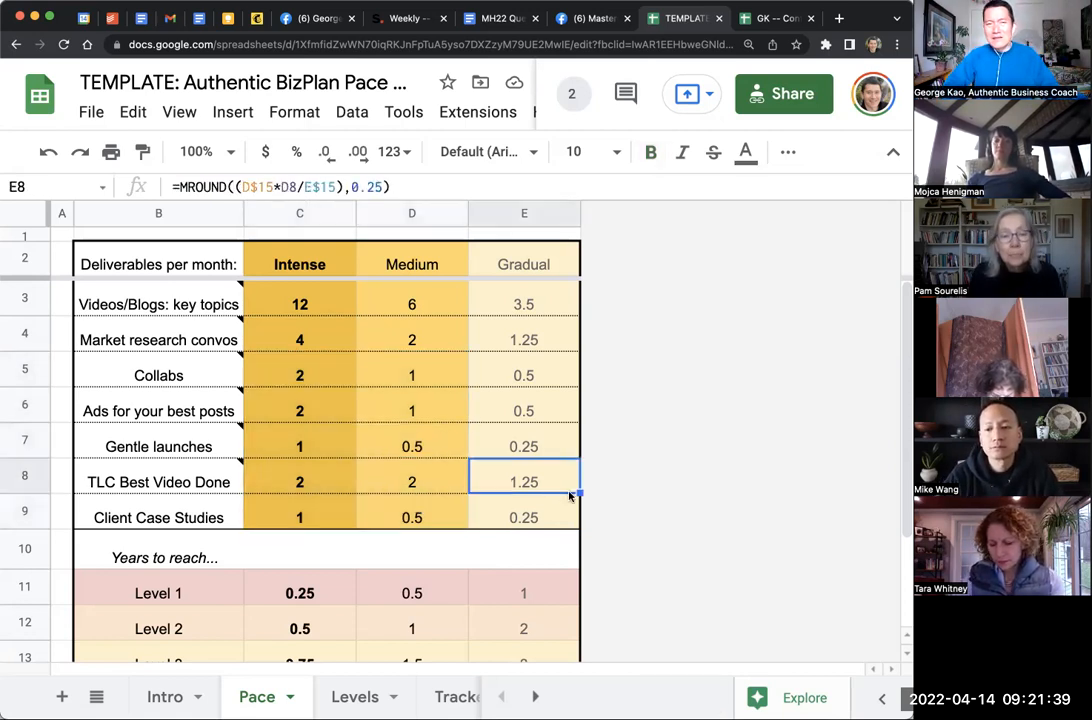